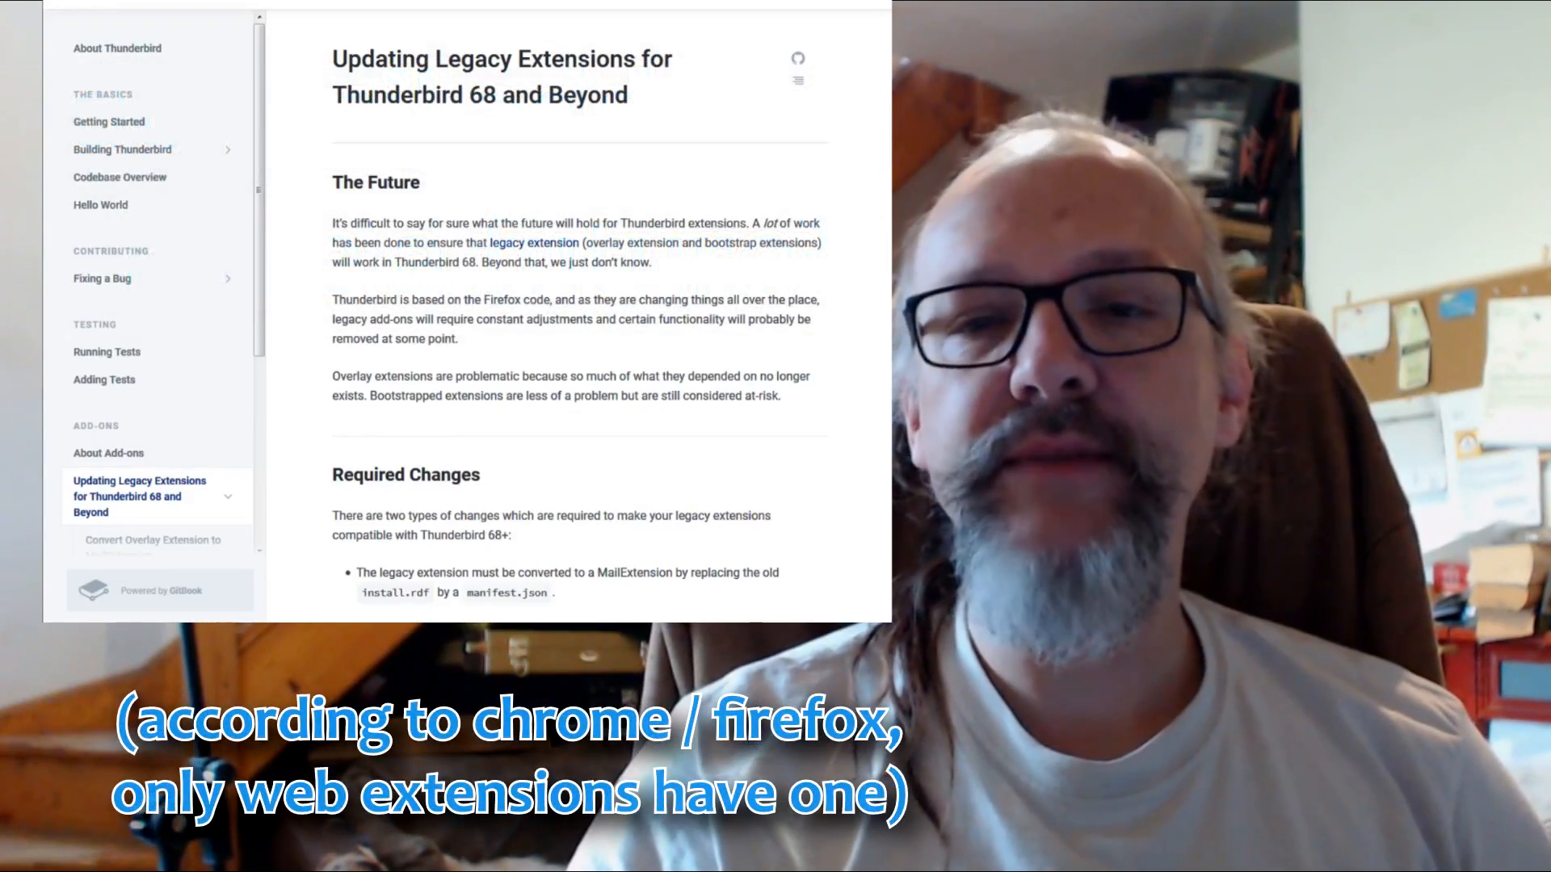
- Scroll the developer docs and open the 'Changes in Thunderbird 61-68' page
scroll("down", 3)
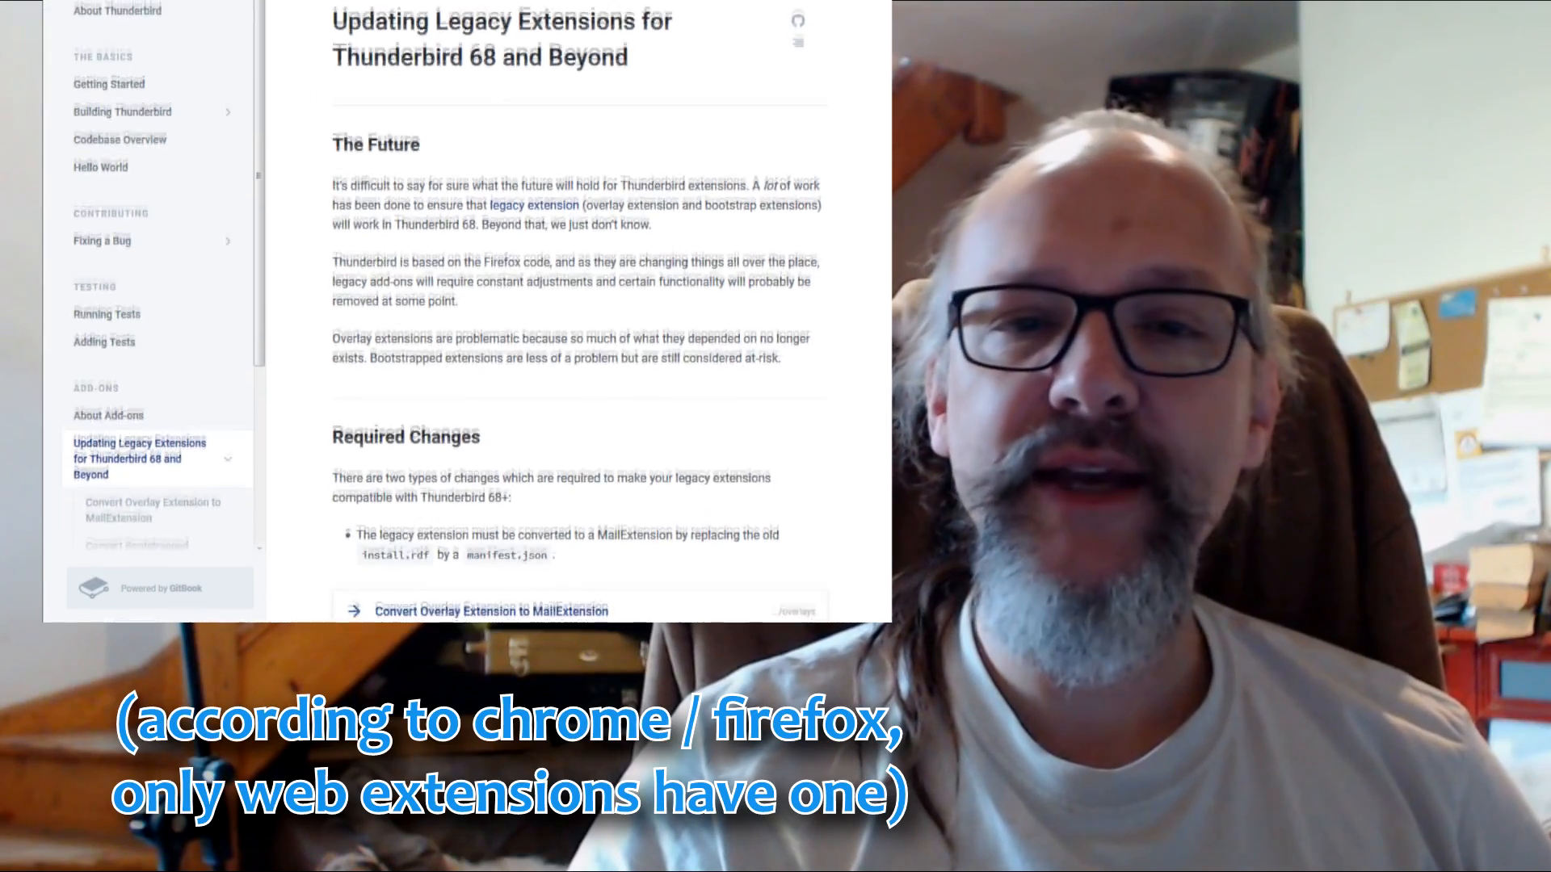
scroll("down", 3)
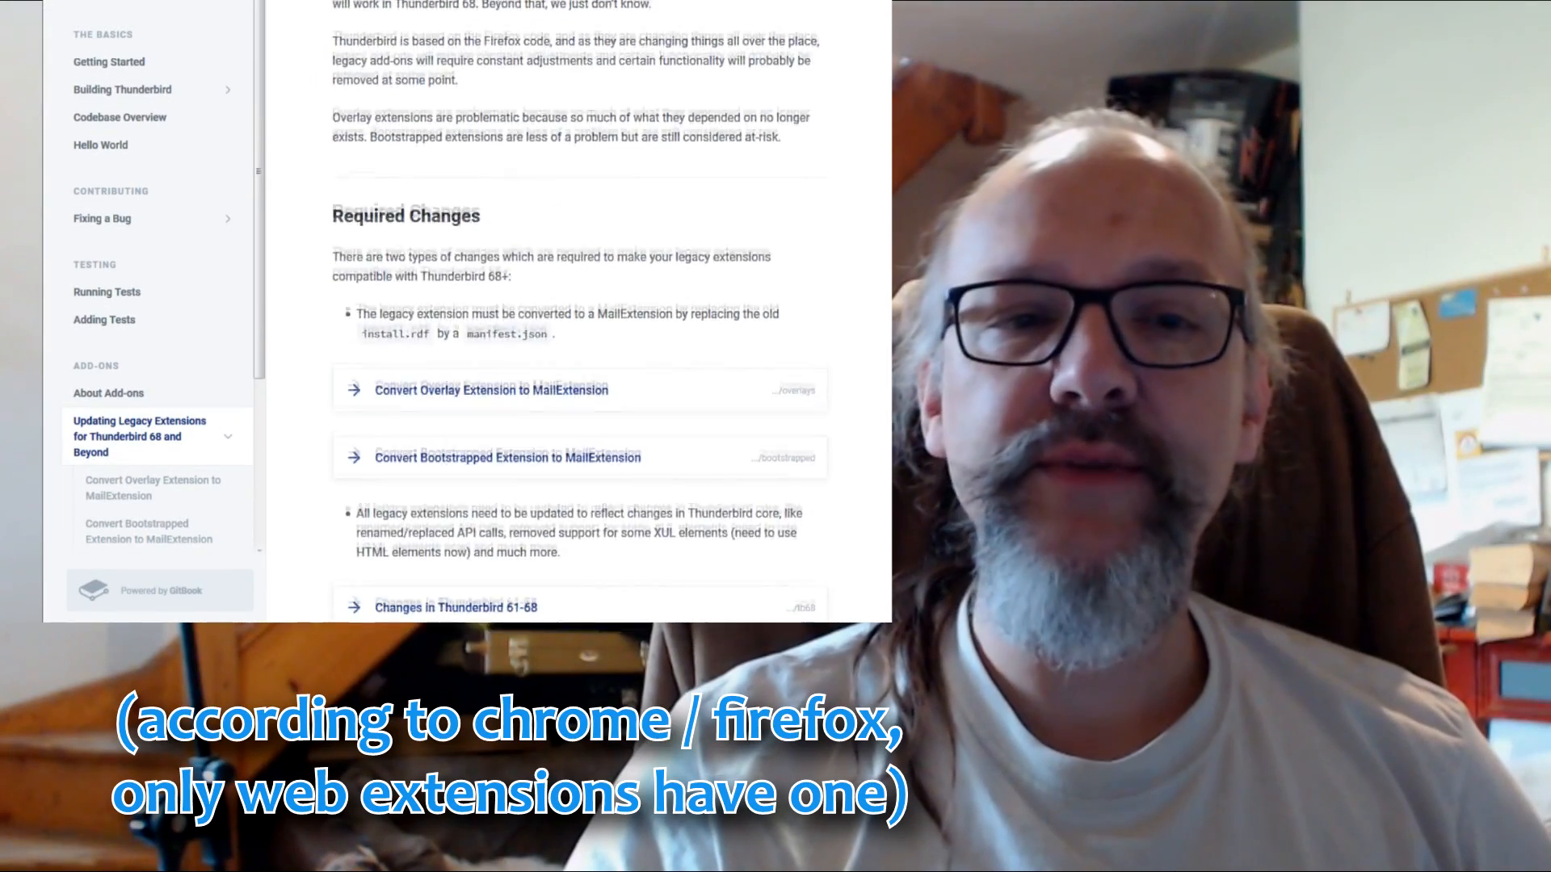
scroll("down", 3)
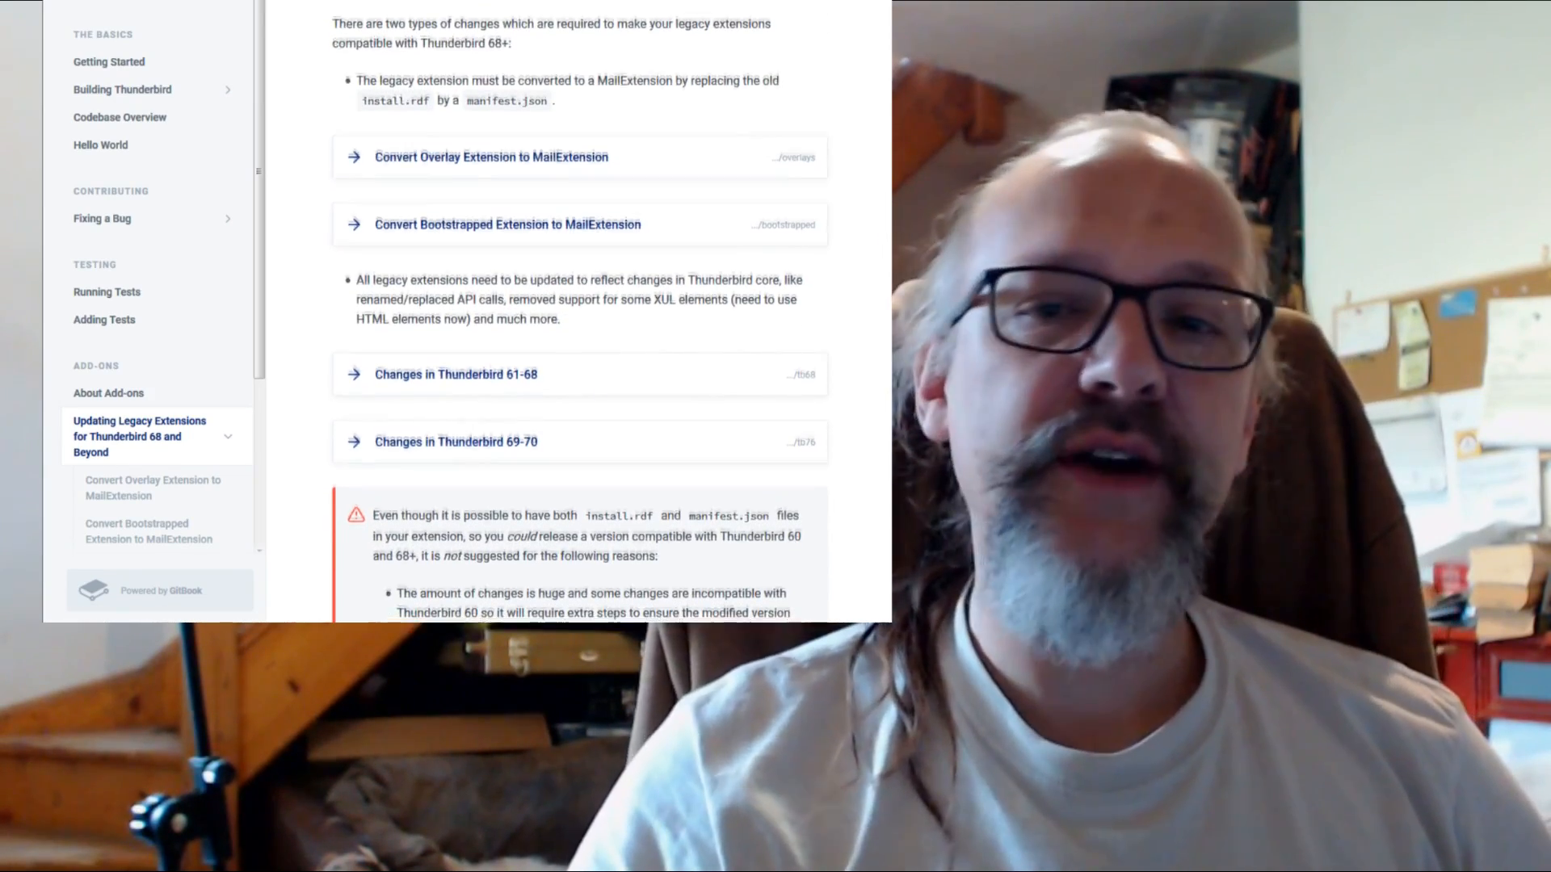
scroll("down", 3)
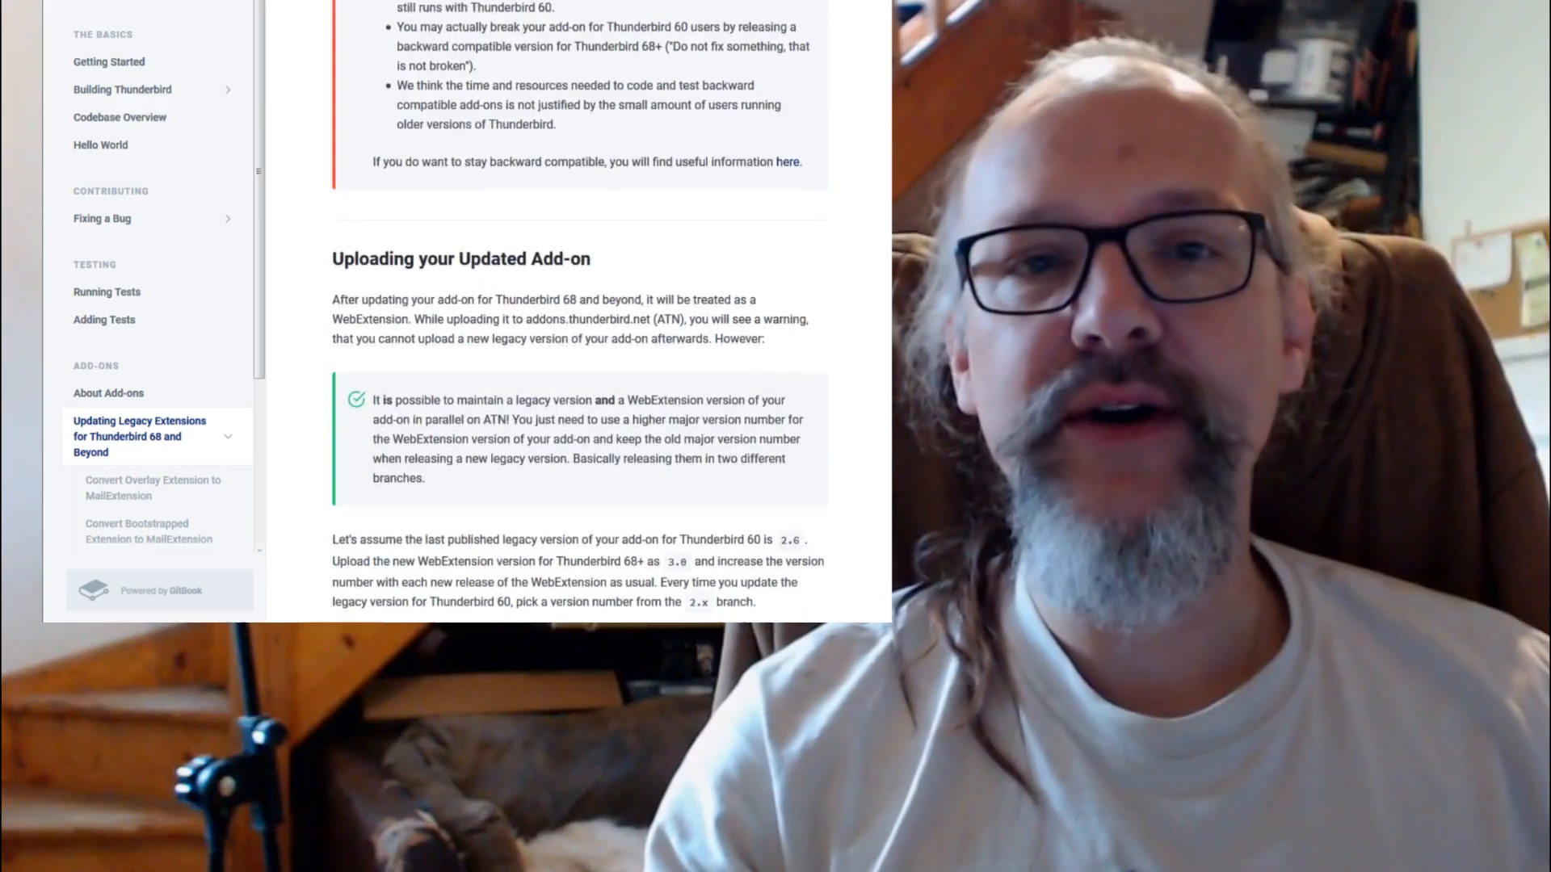
scroll("down", 3)
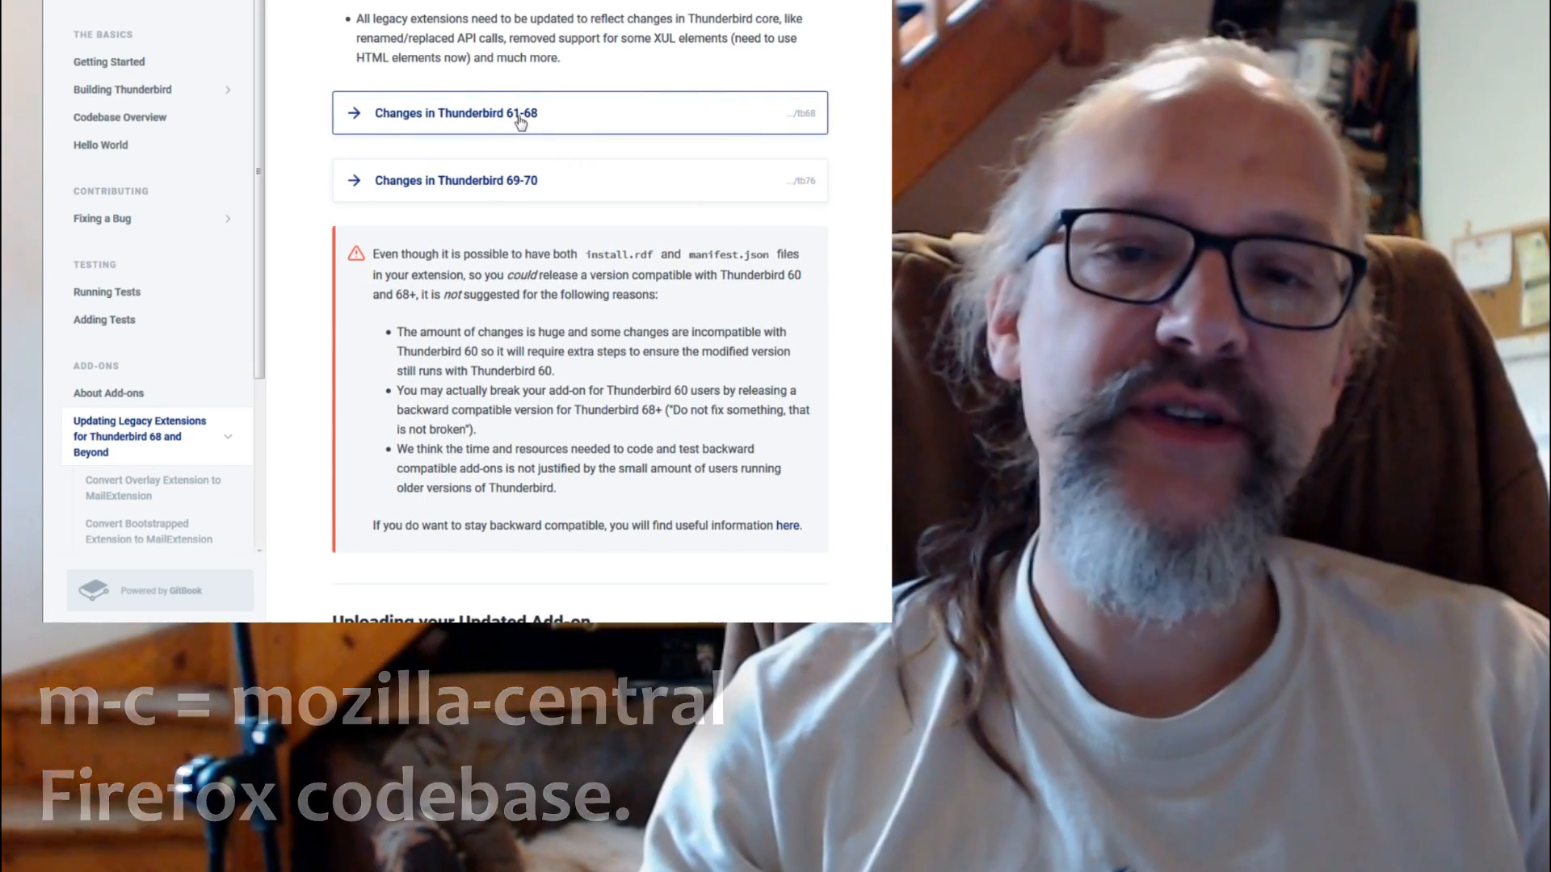
left_click(454, 111)
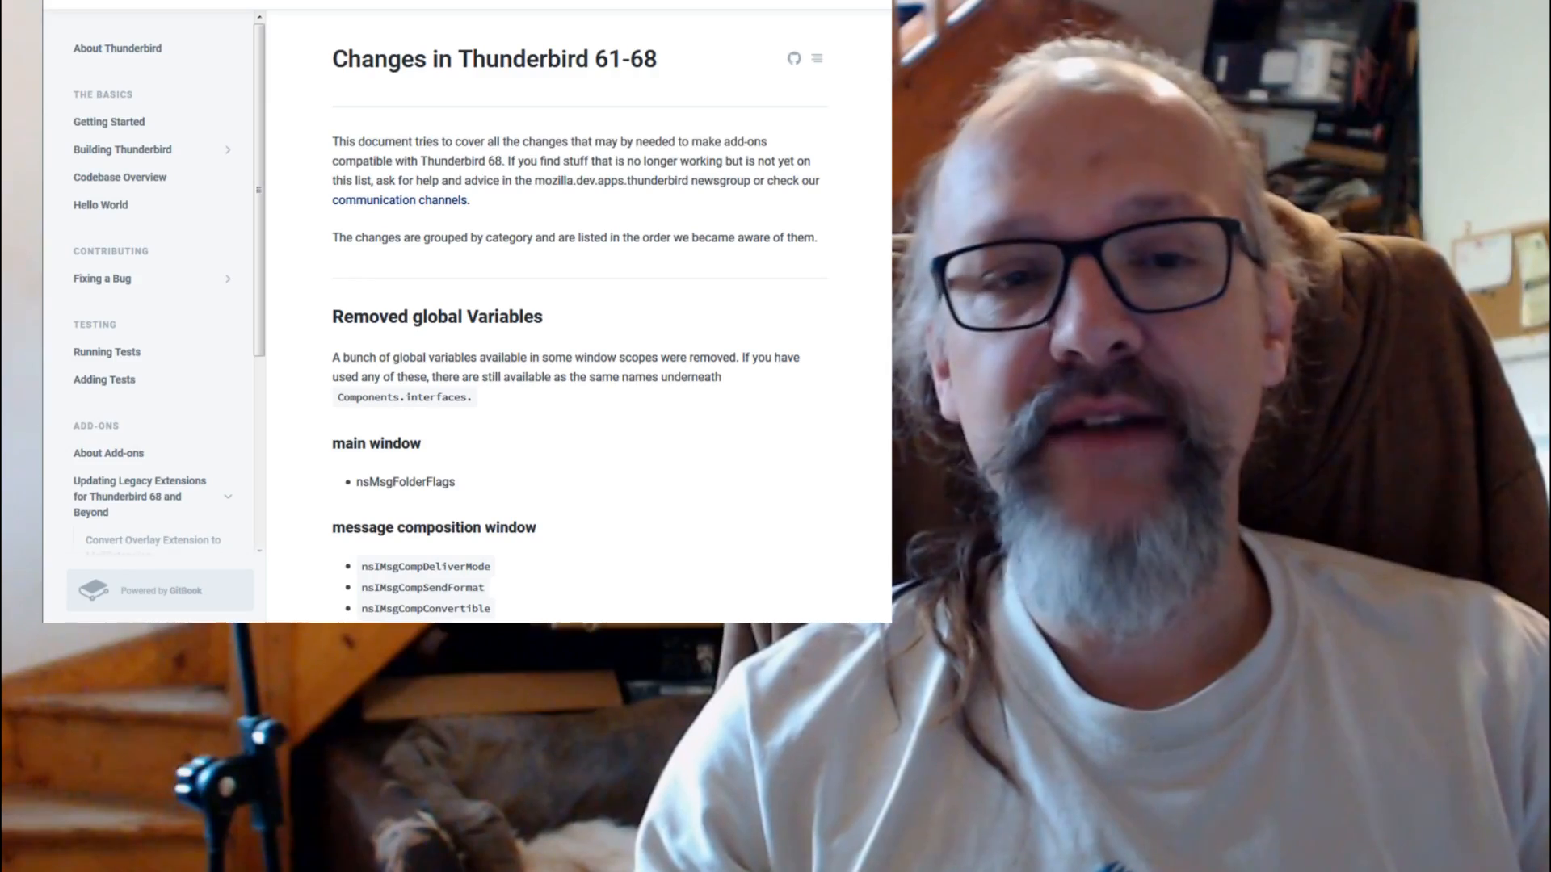
scroll("down", 3)
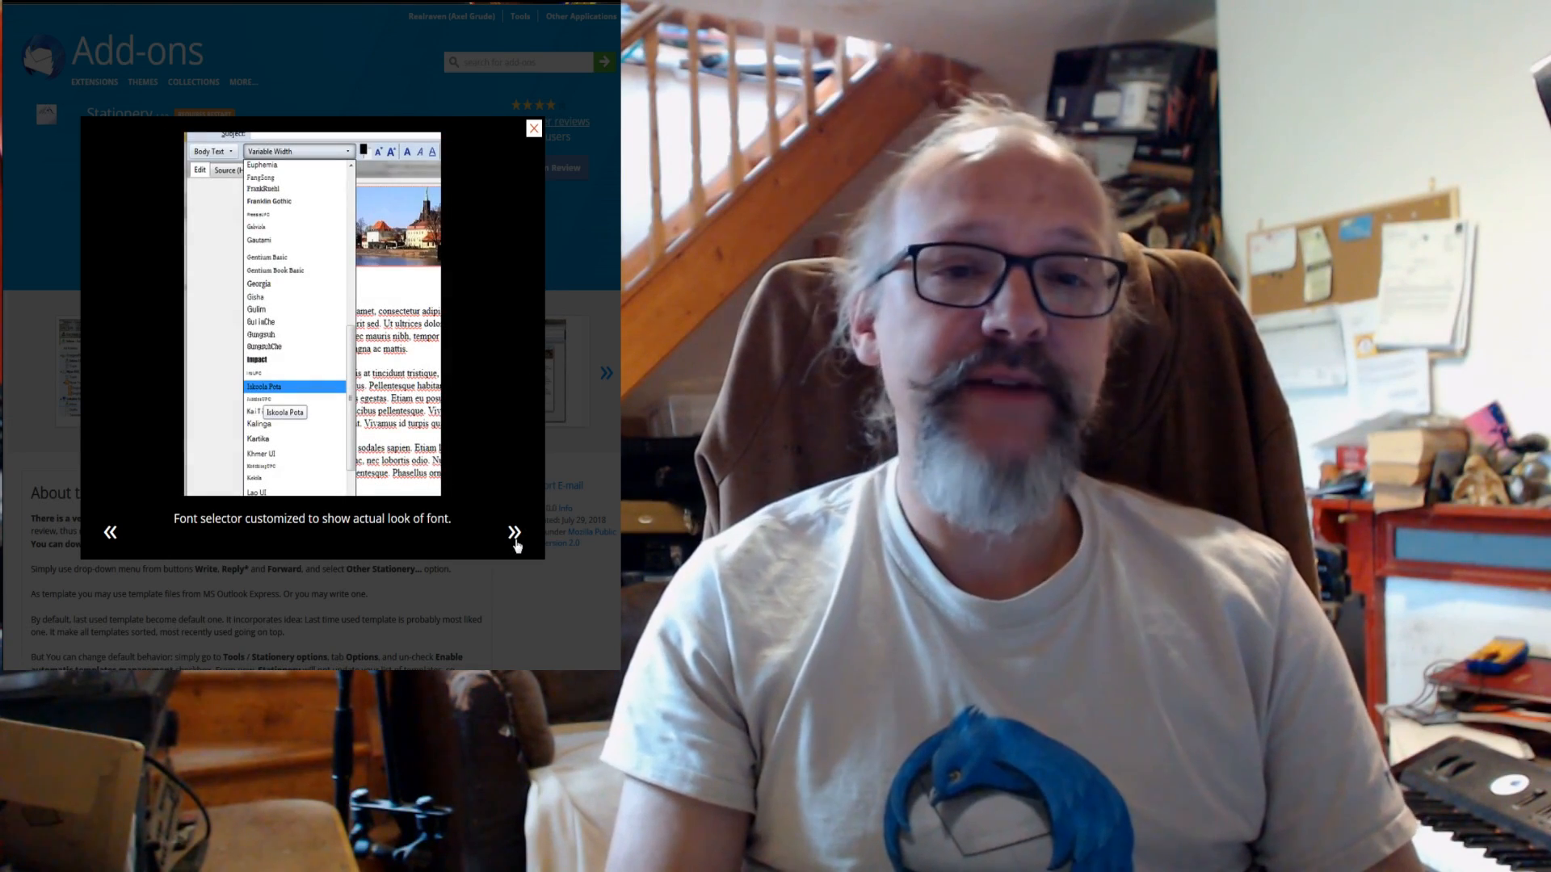
- Page forward through four Stationery add-on screenshots in the lightbox
left_click(513, 532)
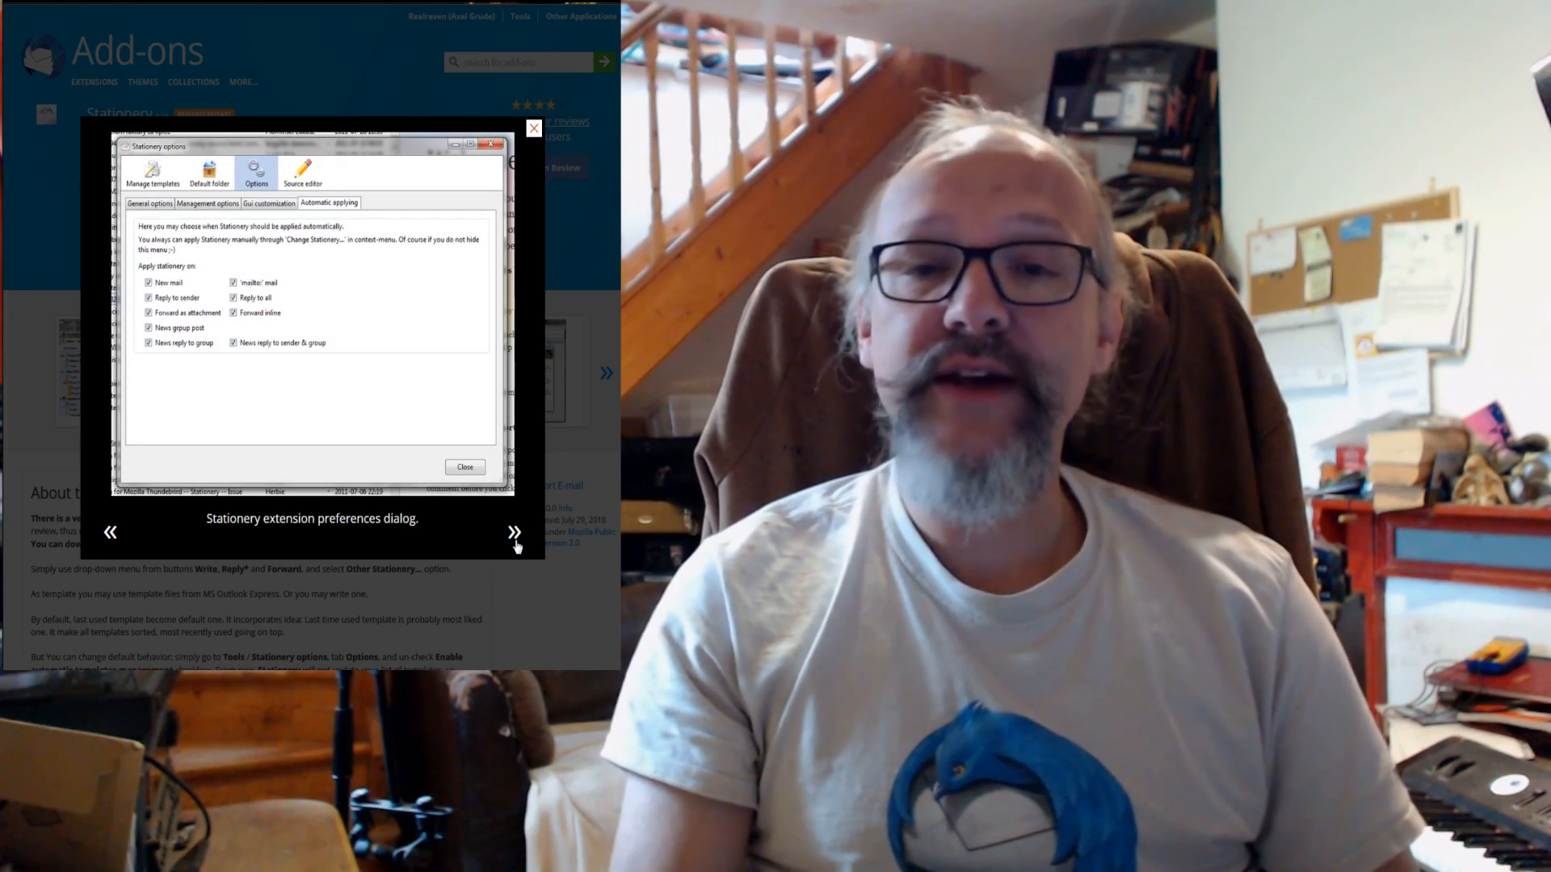
left_click(514, 532)
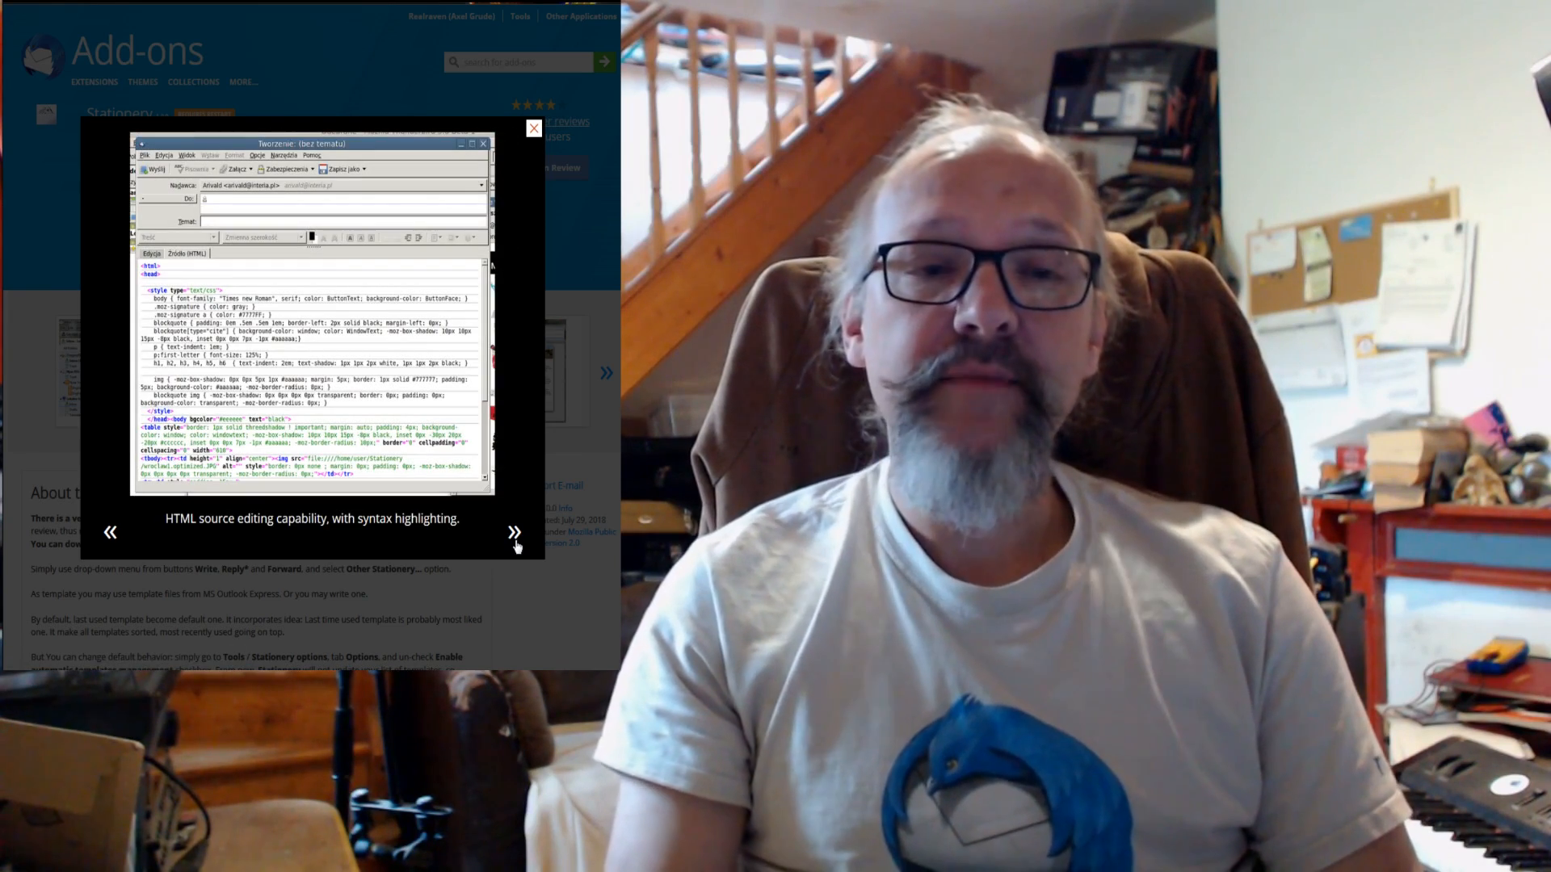
left_click(514, 532)
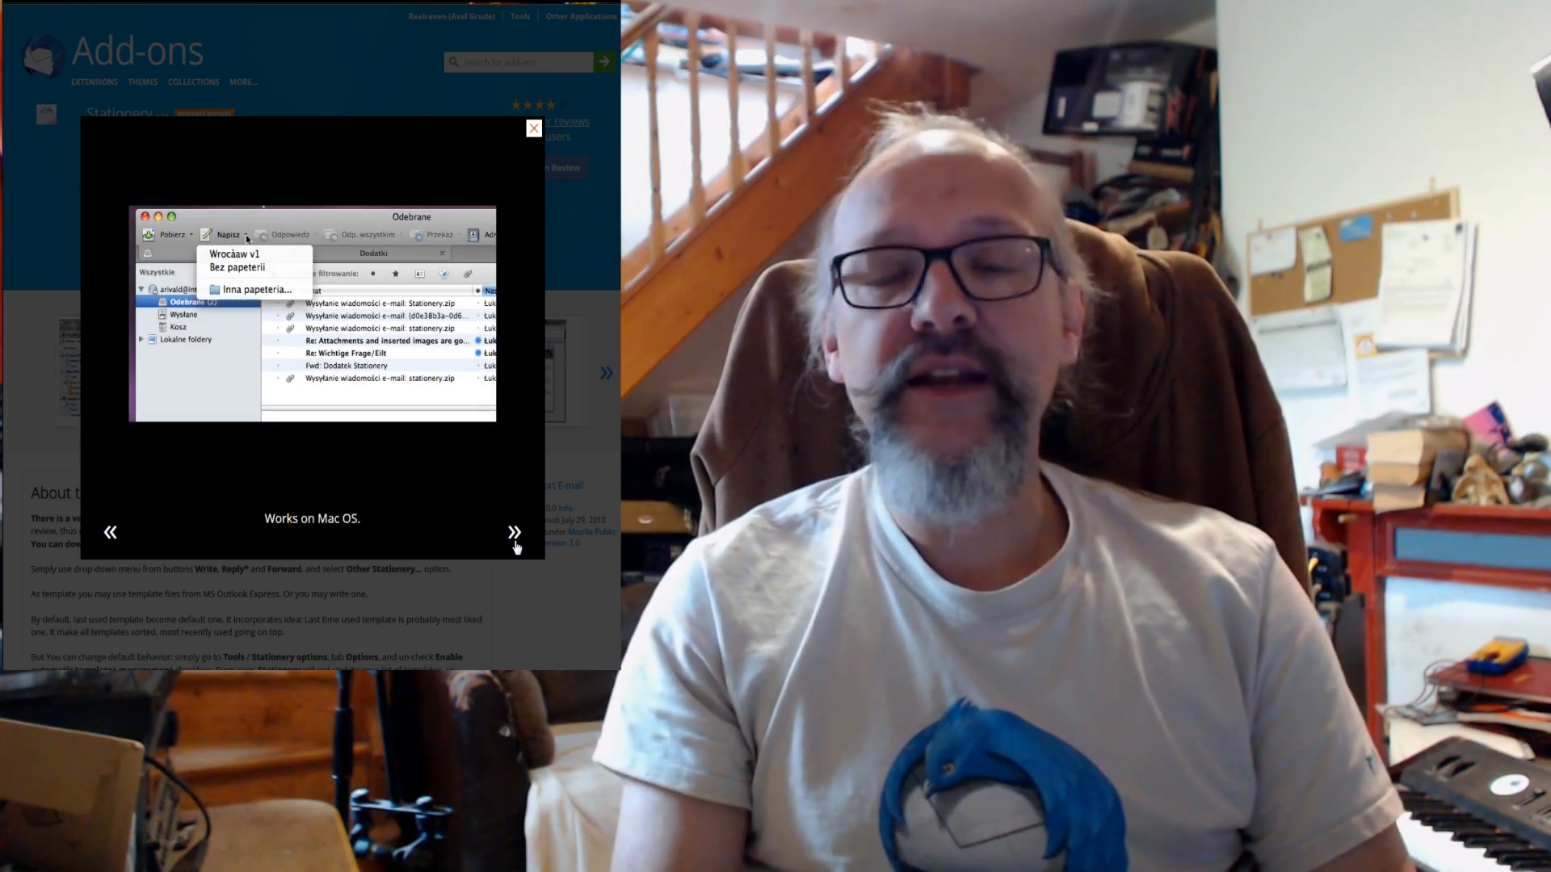
left_click(514, 531)
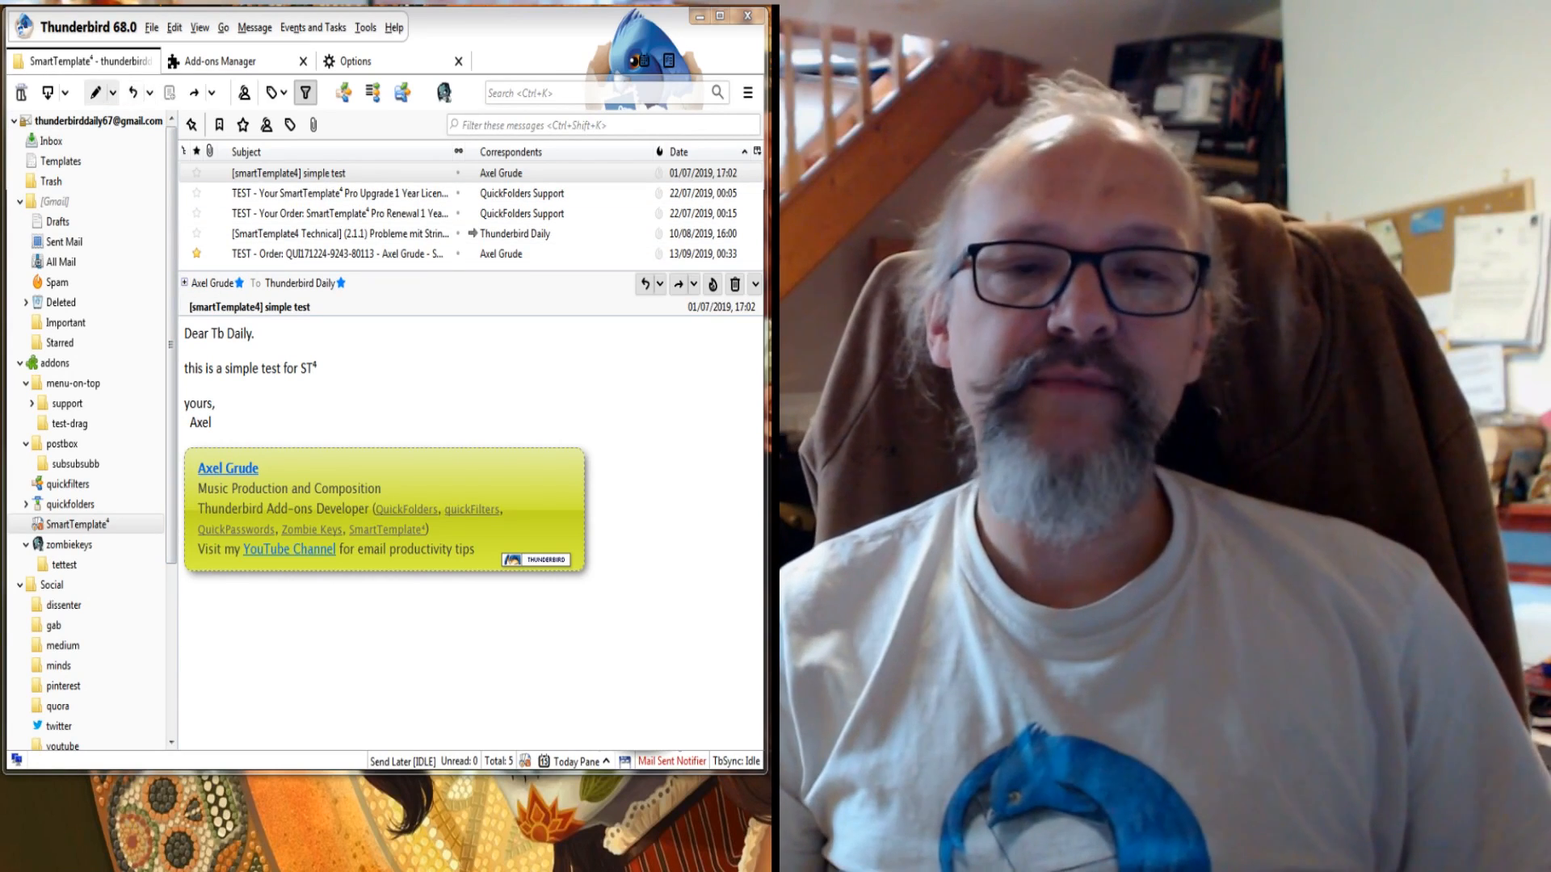
- Show the Reply button's template menu and the Add-ons Manager Extensions list
left_click(154, 92)
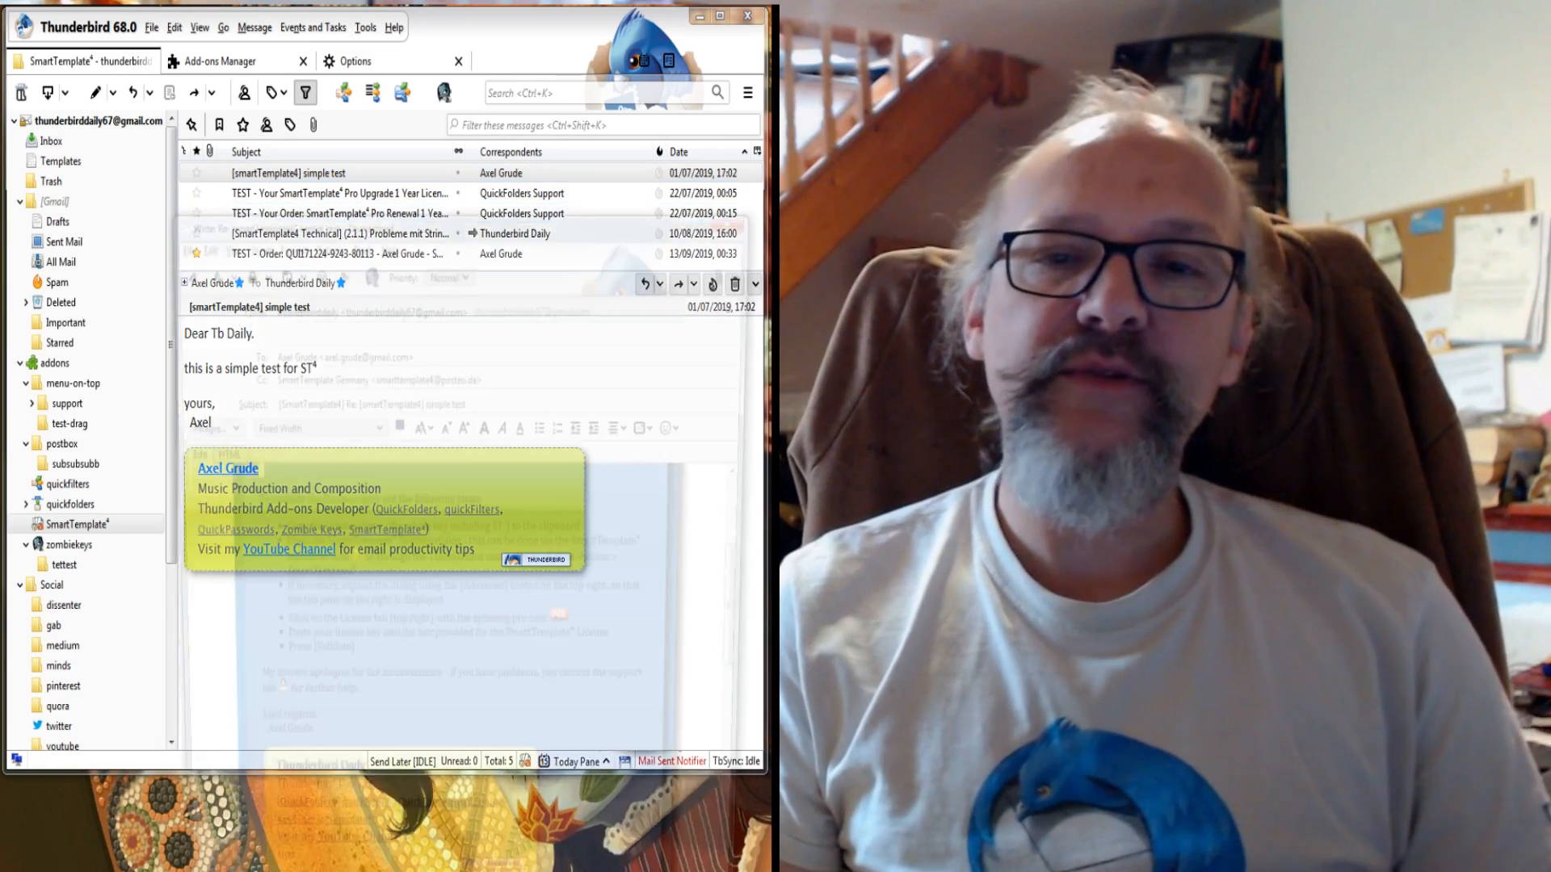
left_click(677, 284)
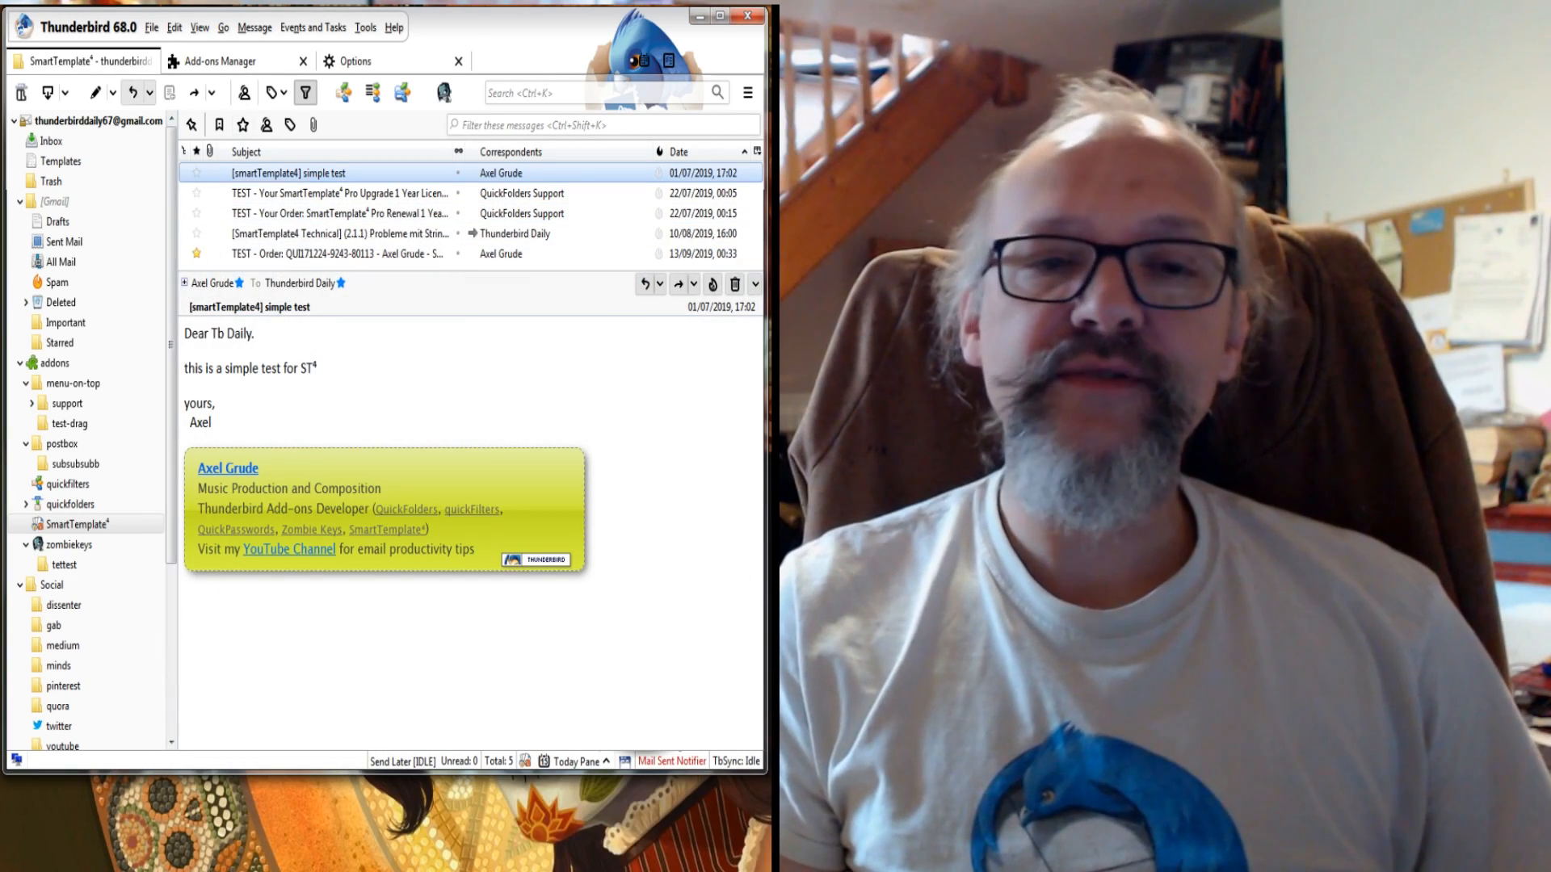
left_click(150, 92)
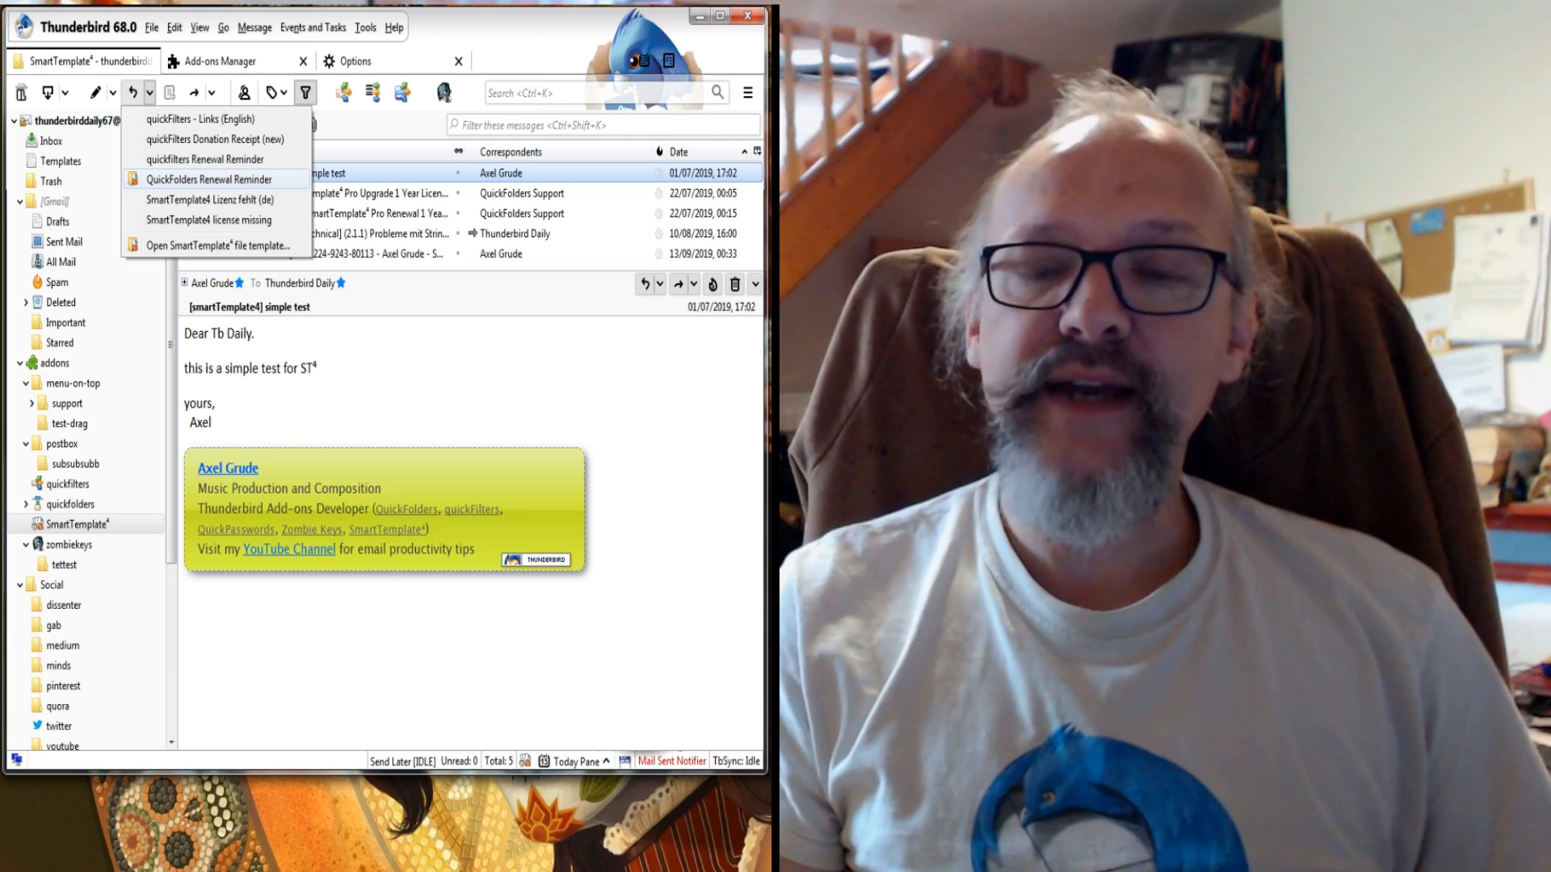
mouse_move(208, 201)
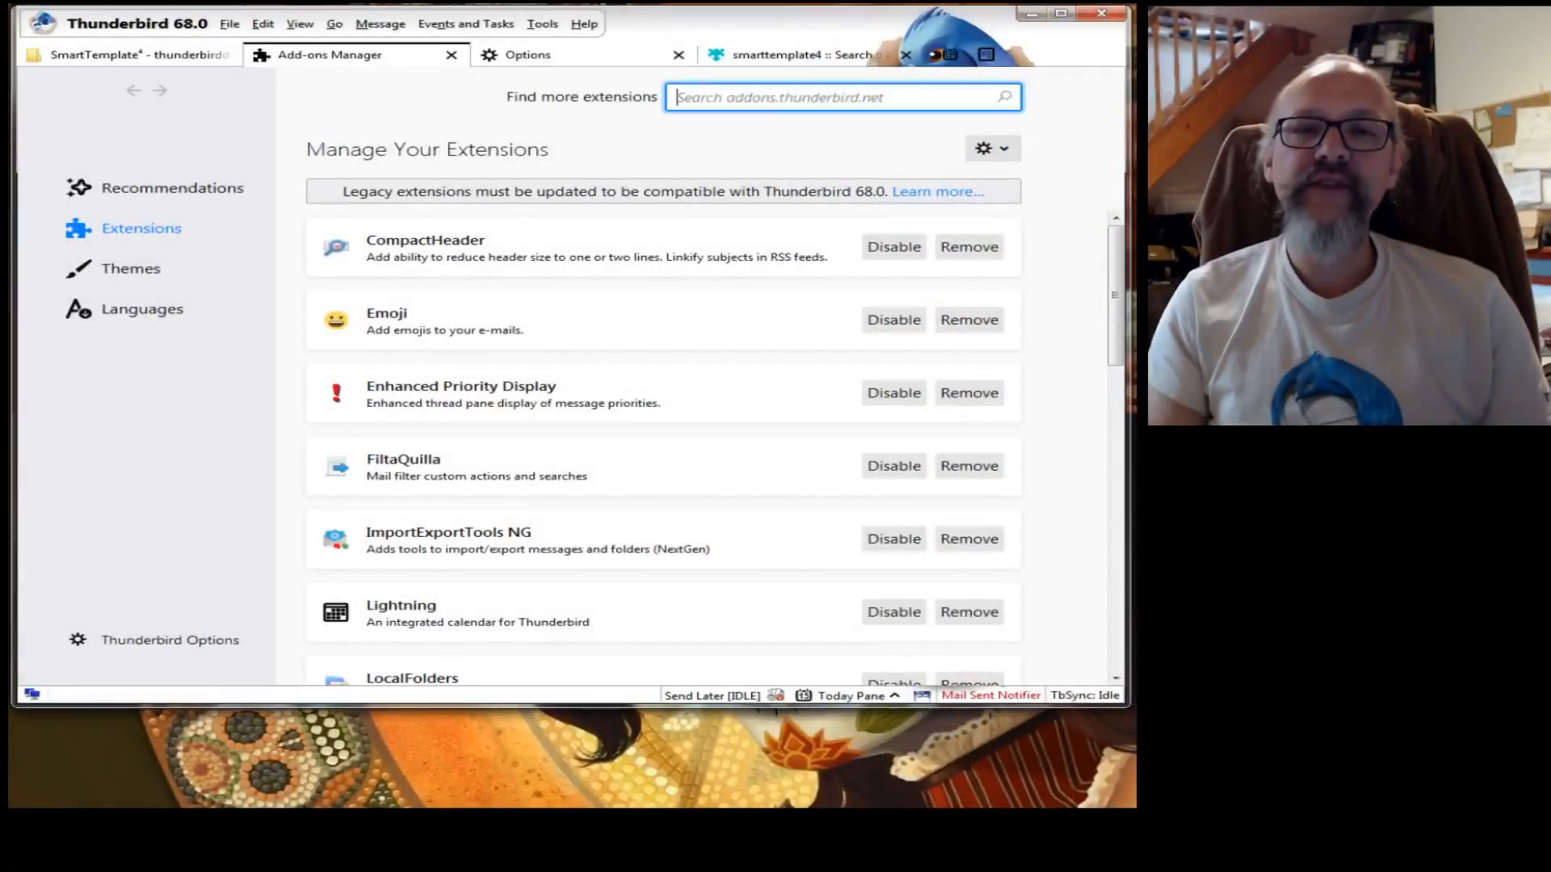
- Search the Add-ons Manager for 'smarttempl' to find SmartTemplate4
type("smarttempl")
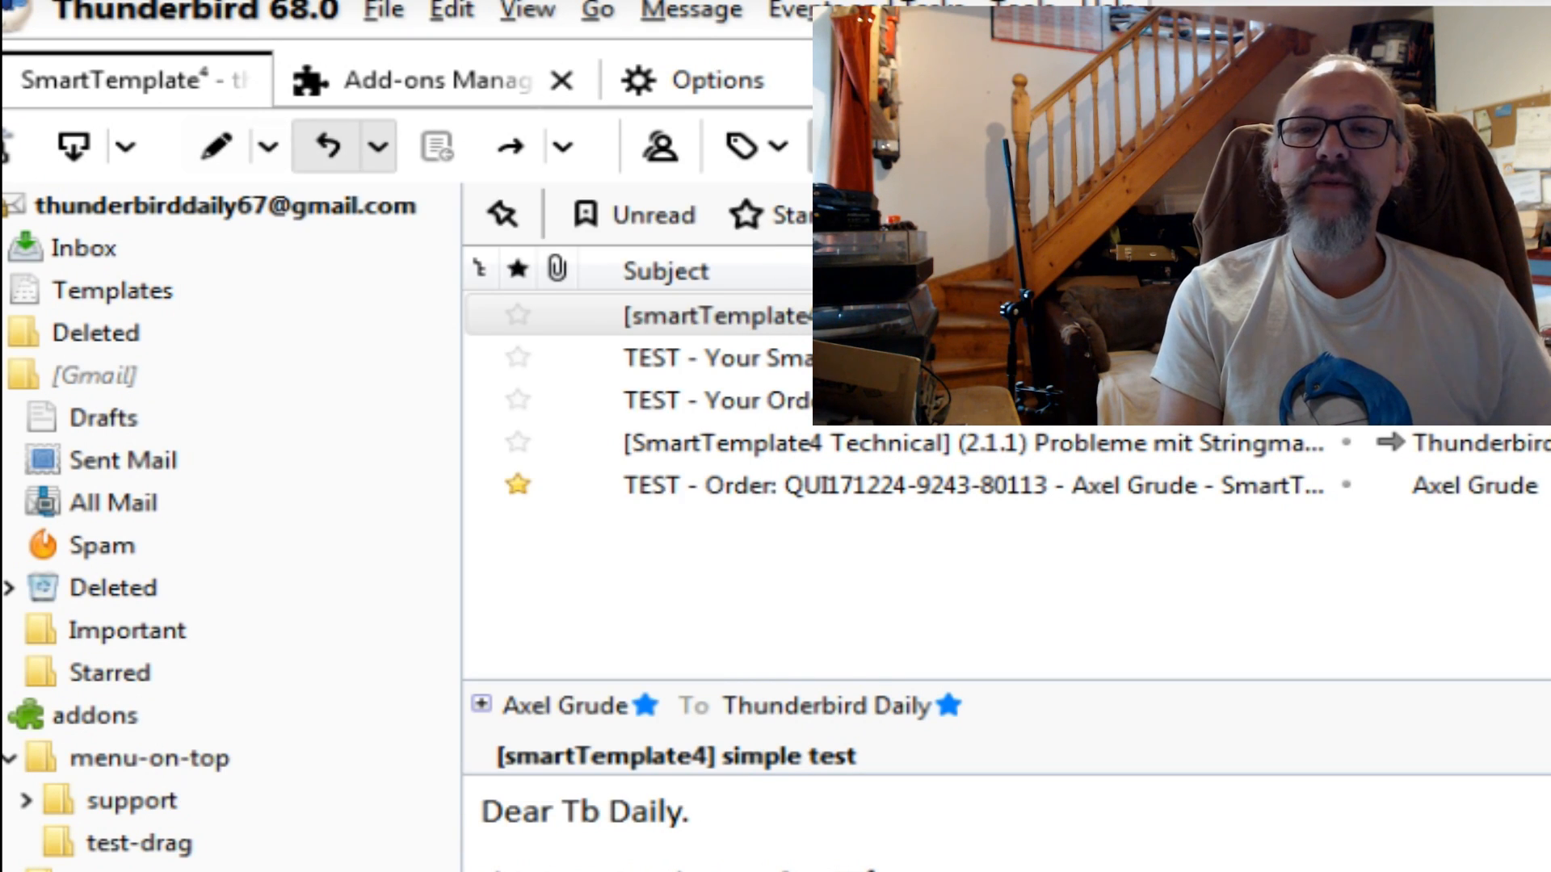
left_click(376, 145)
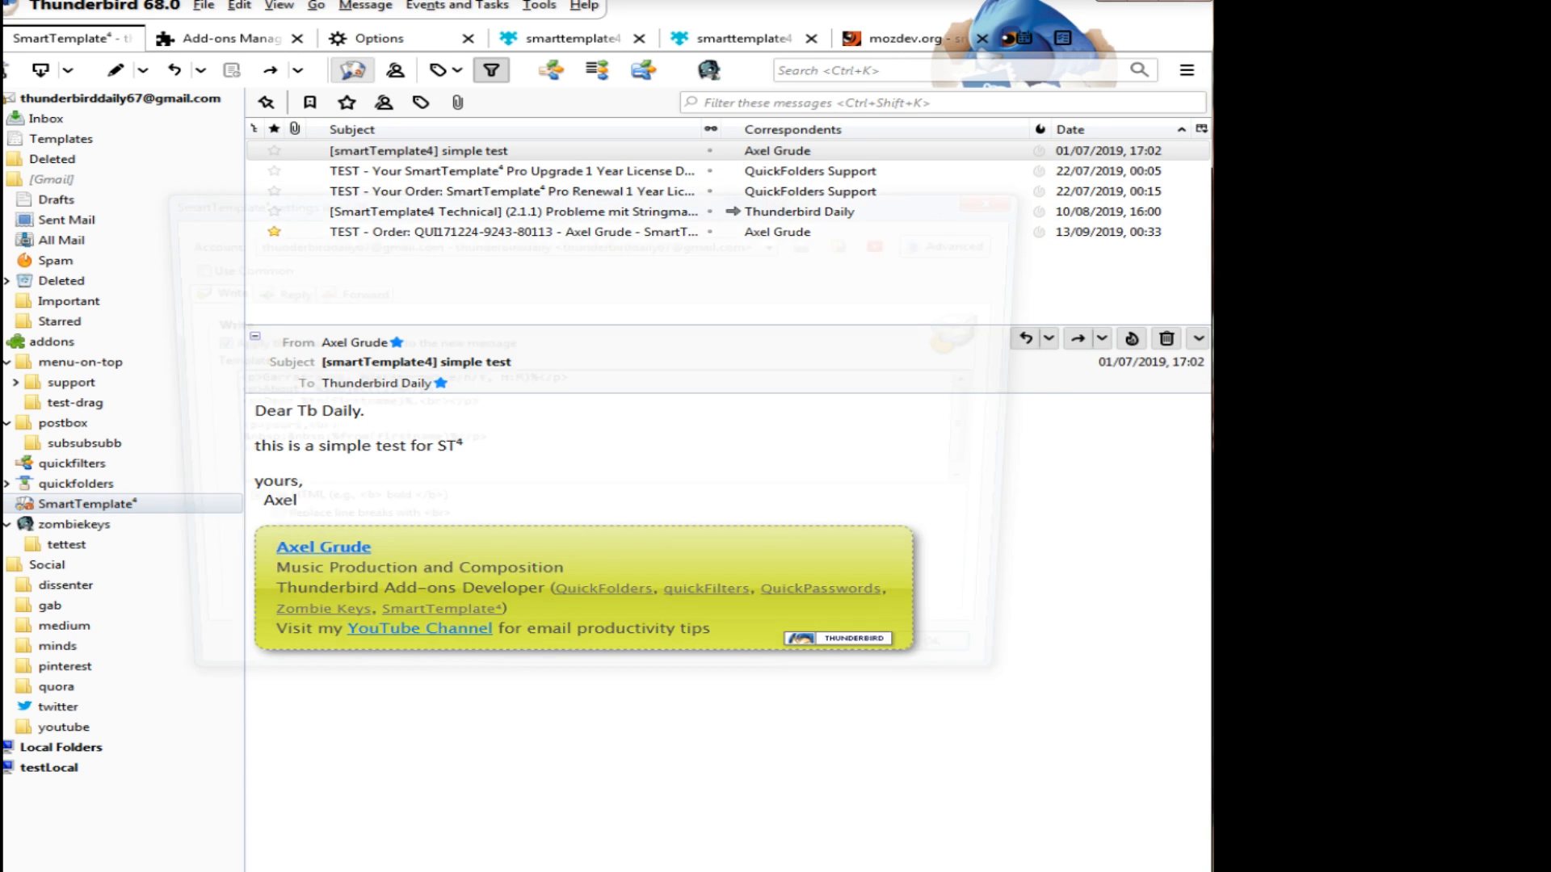
- Select Template Files, review the empty Reply and Forward lists, and start browsing for a Reply template
left_click(778, 241)
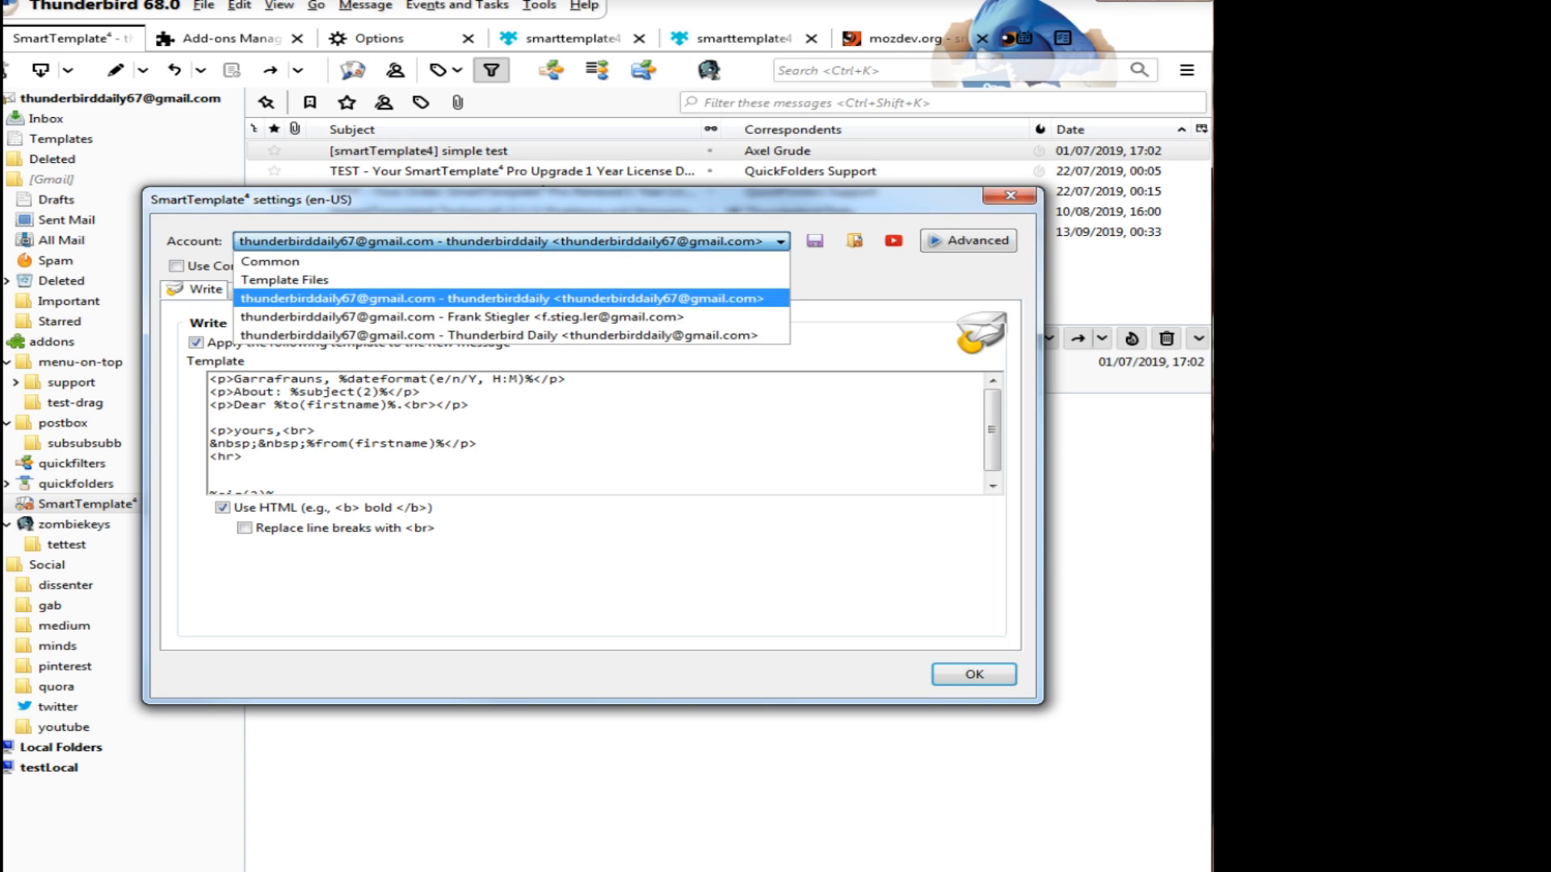
mouse_move(284, 280)
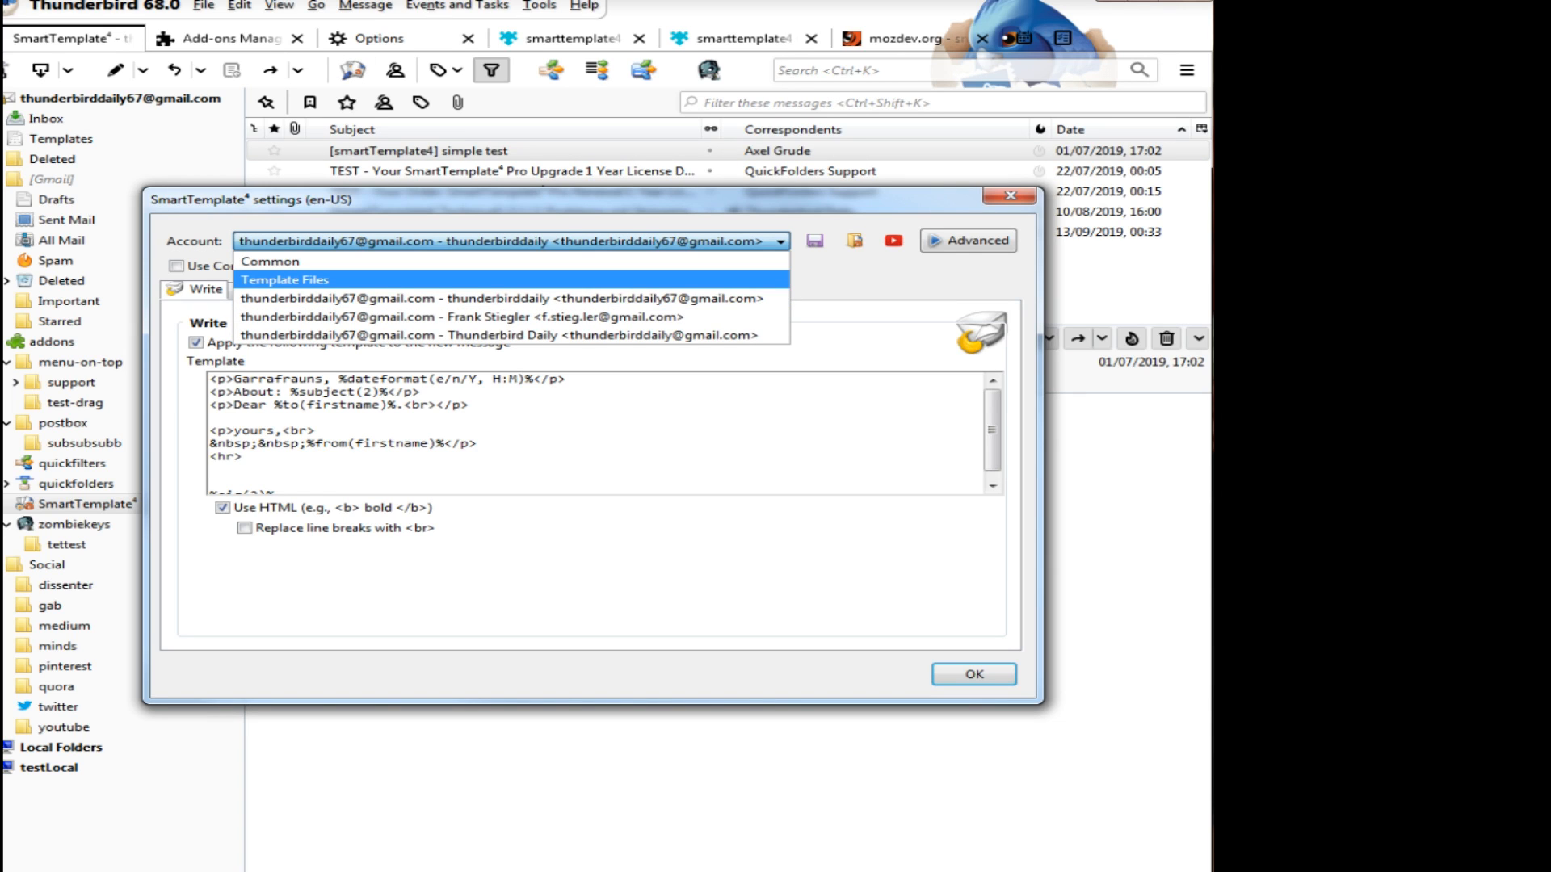
left_click(284, 279)
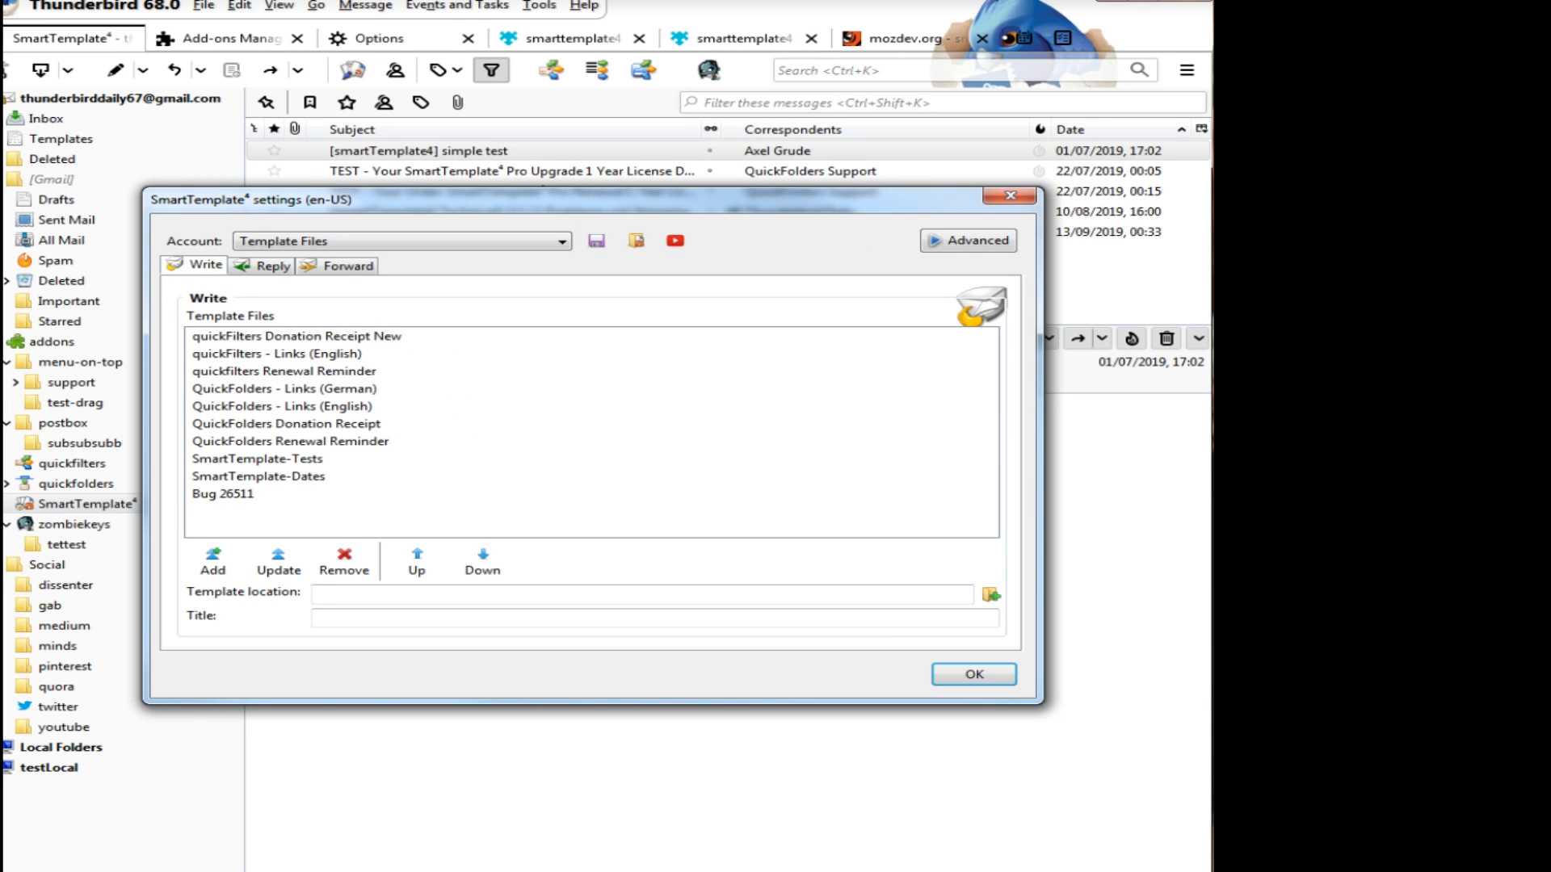
left_click(271, 265)
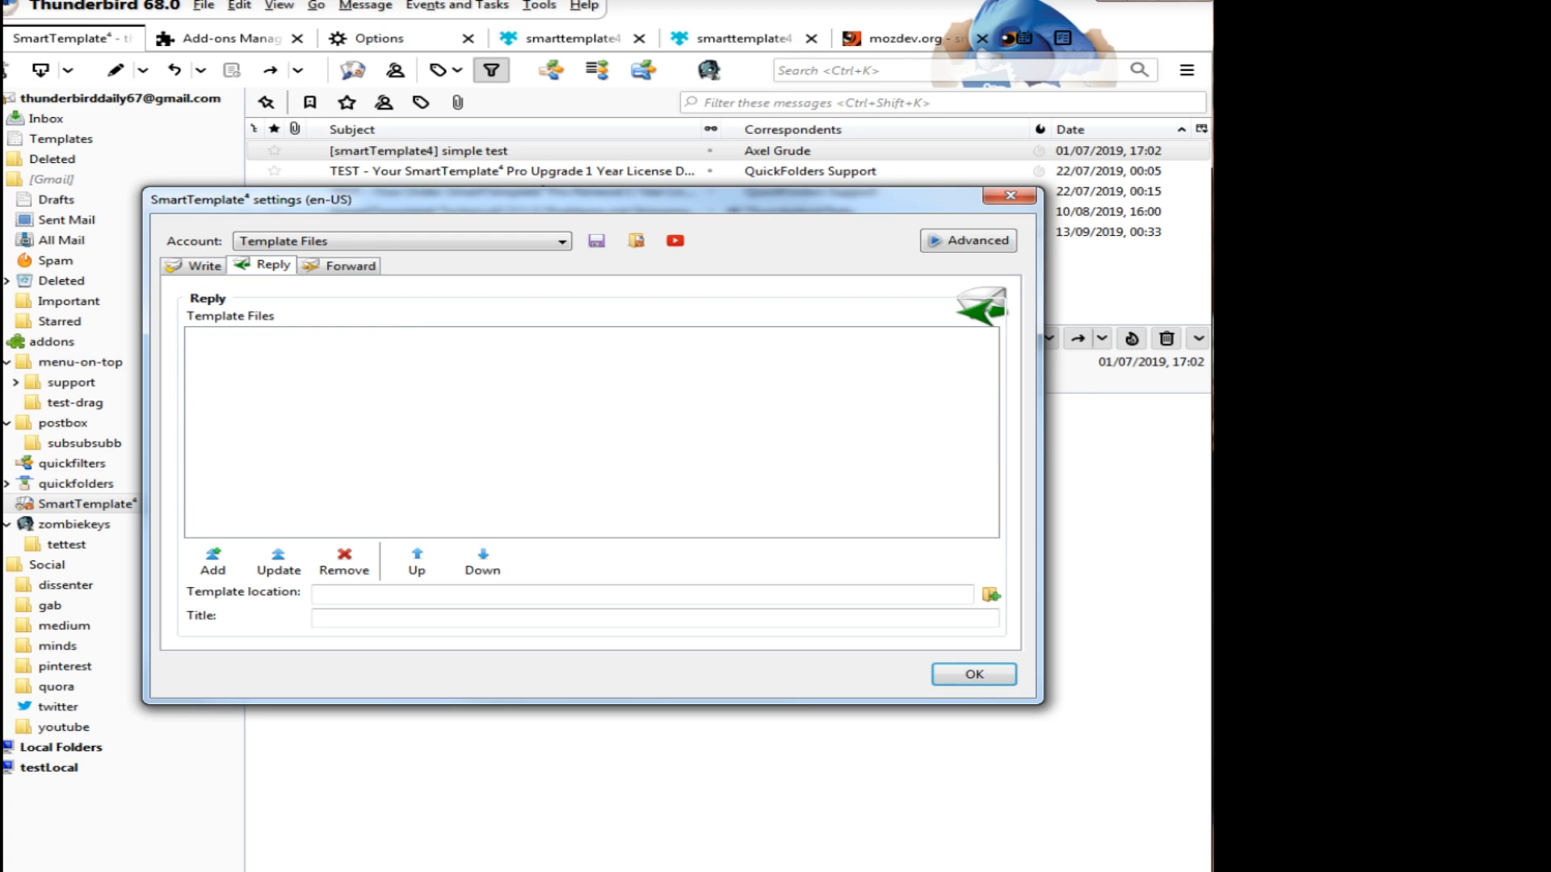
left_click(349, 265)
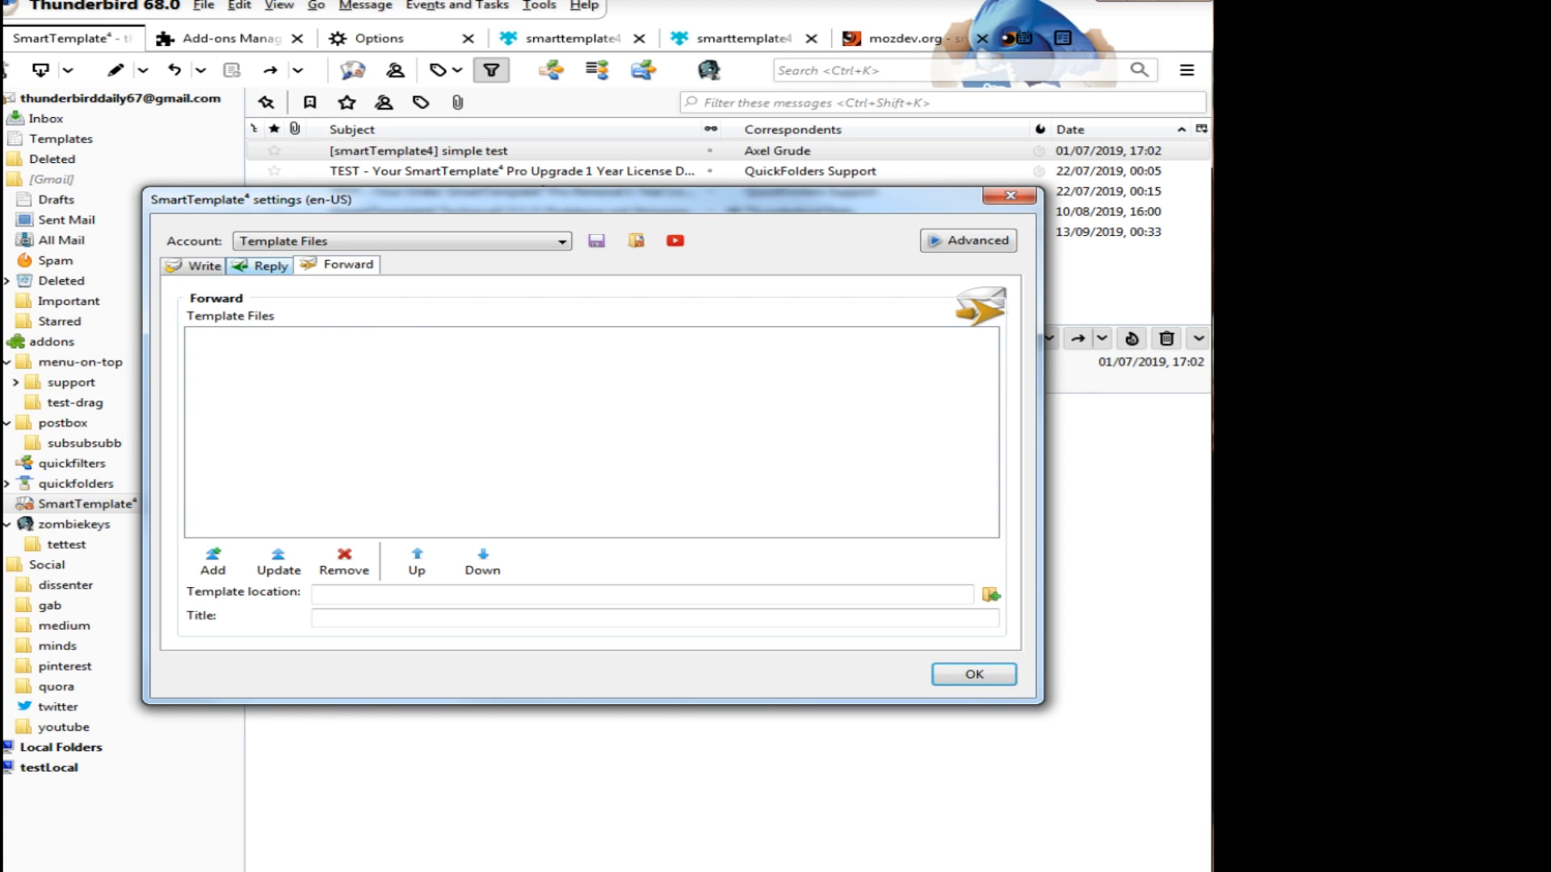
left_click(270, 265)
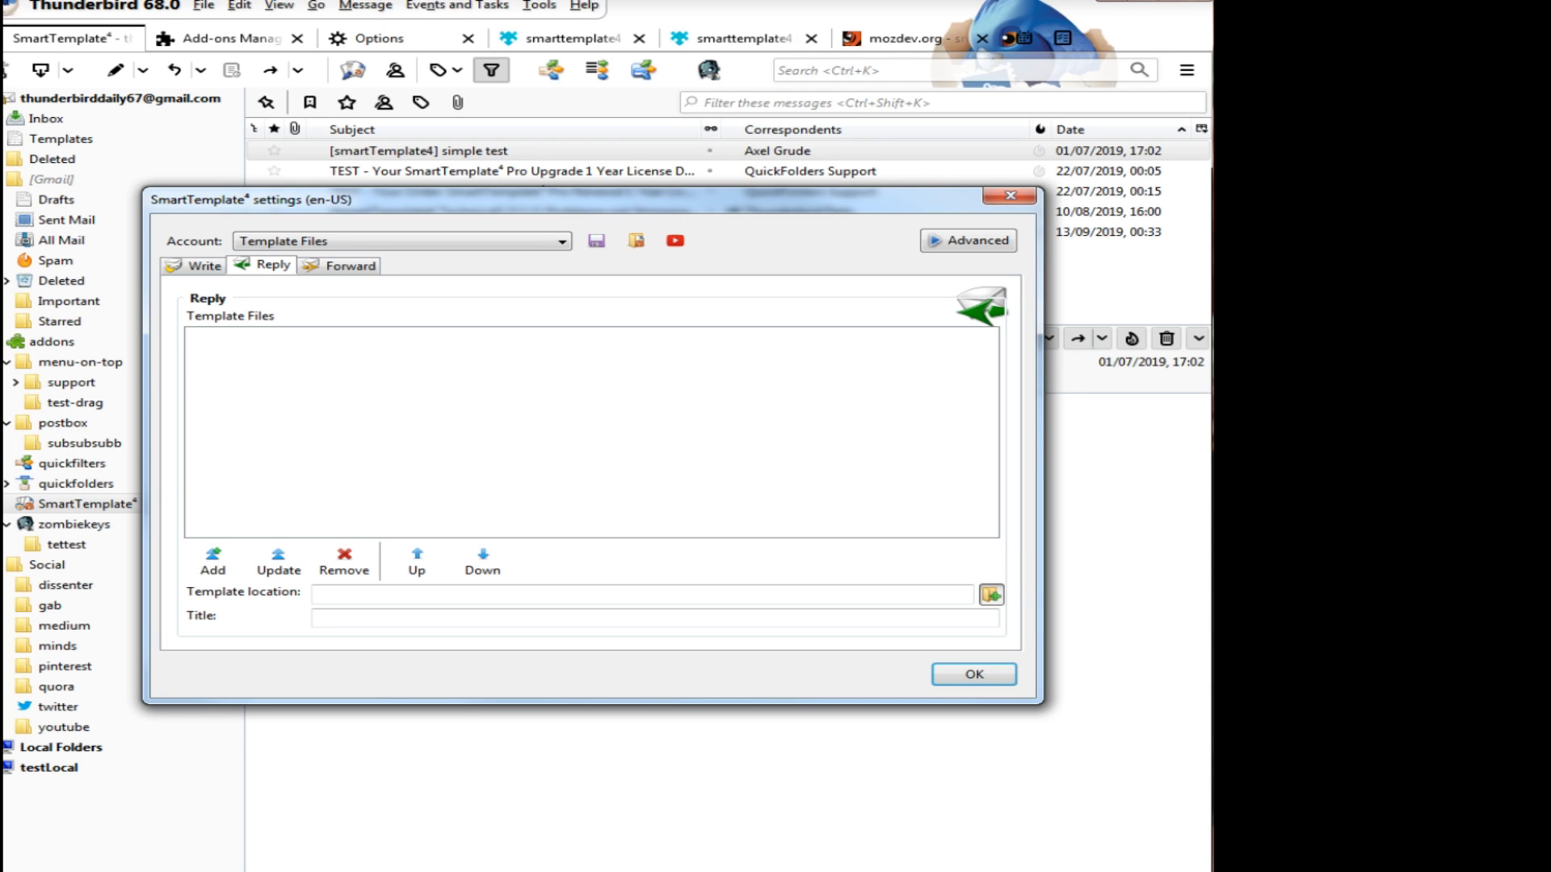
left_click(990, 595)
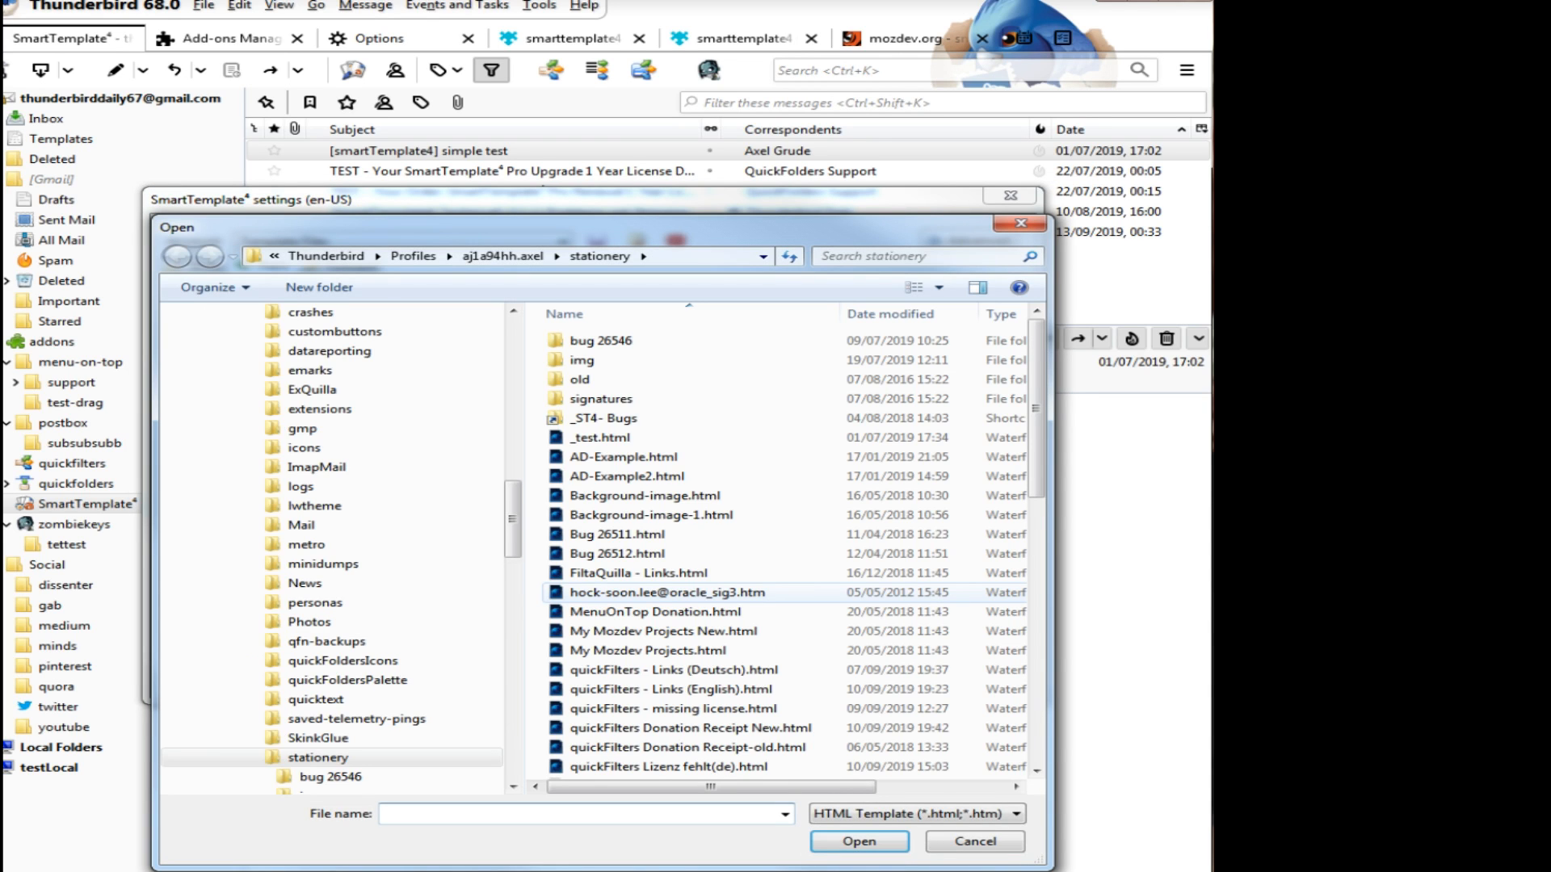
- Add quickFilters - Links (Deutsch).html from the stationery folder as a Reply template
left_click(674, 669)
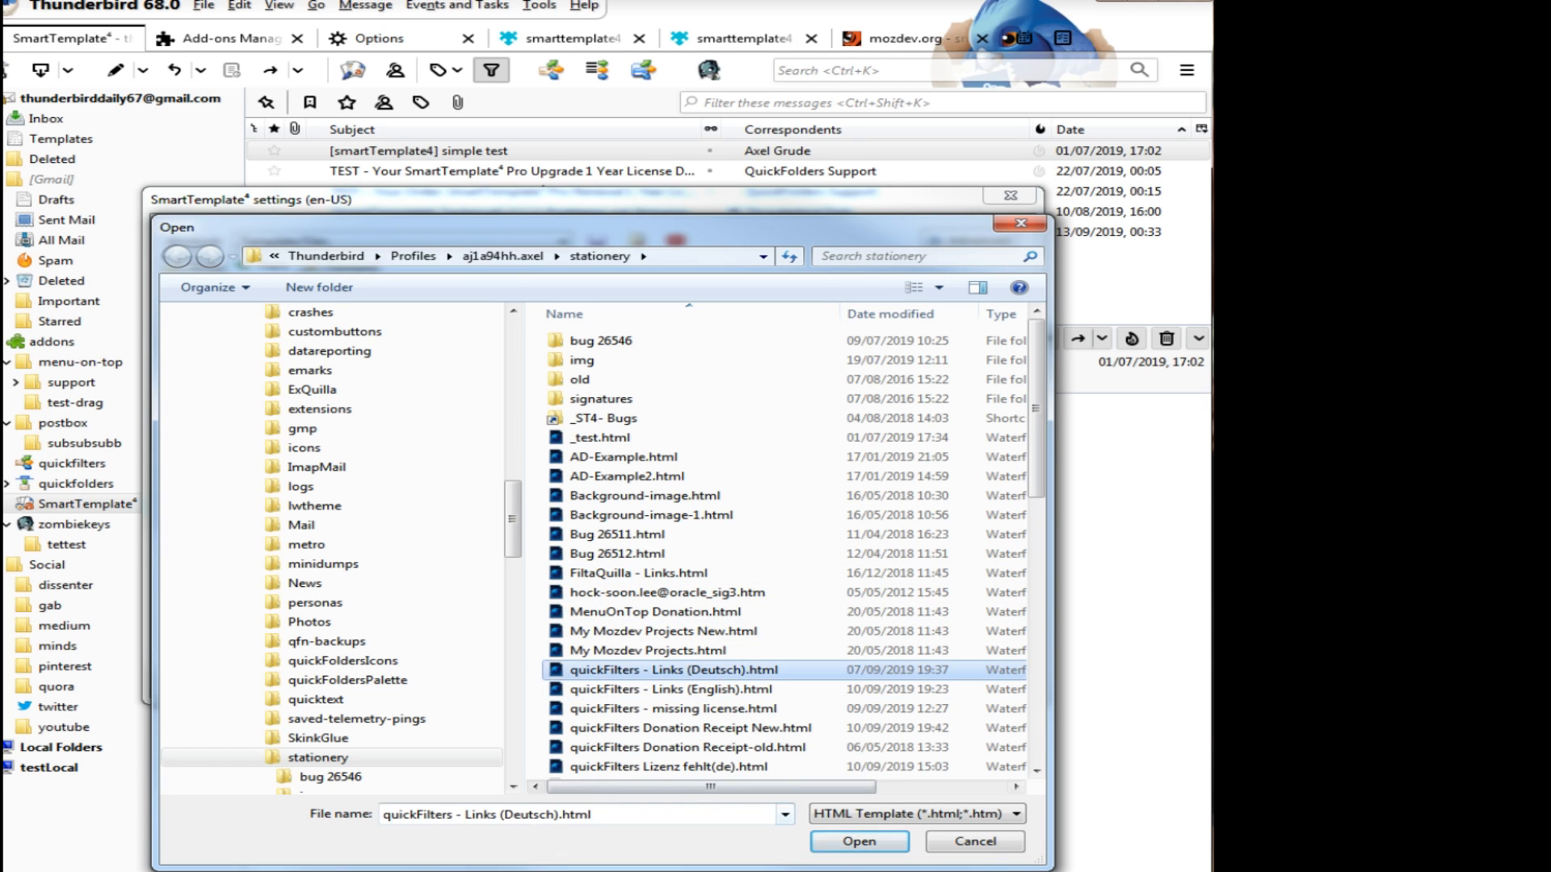
left_click(856, 841)
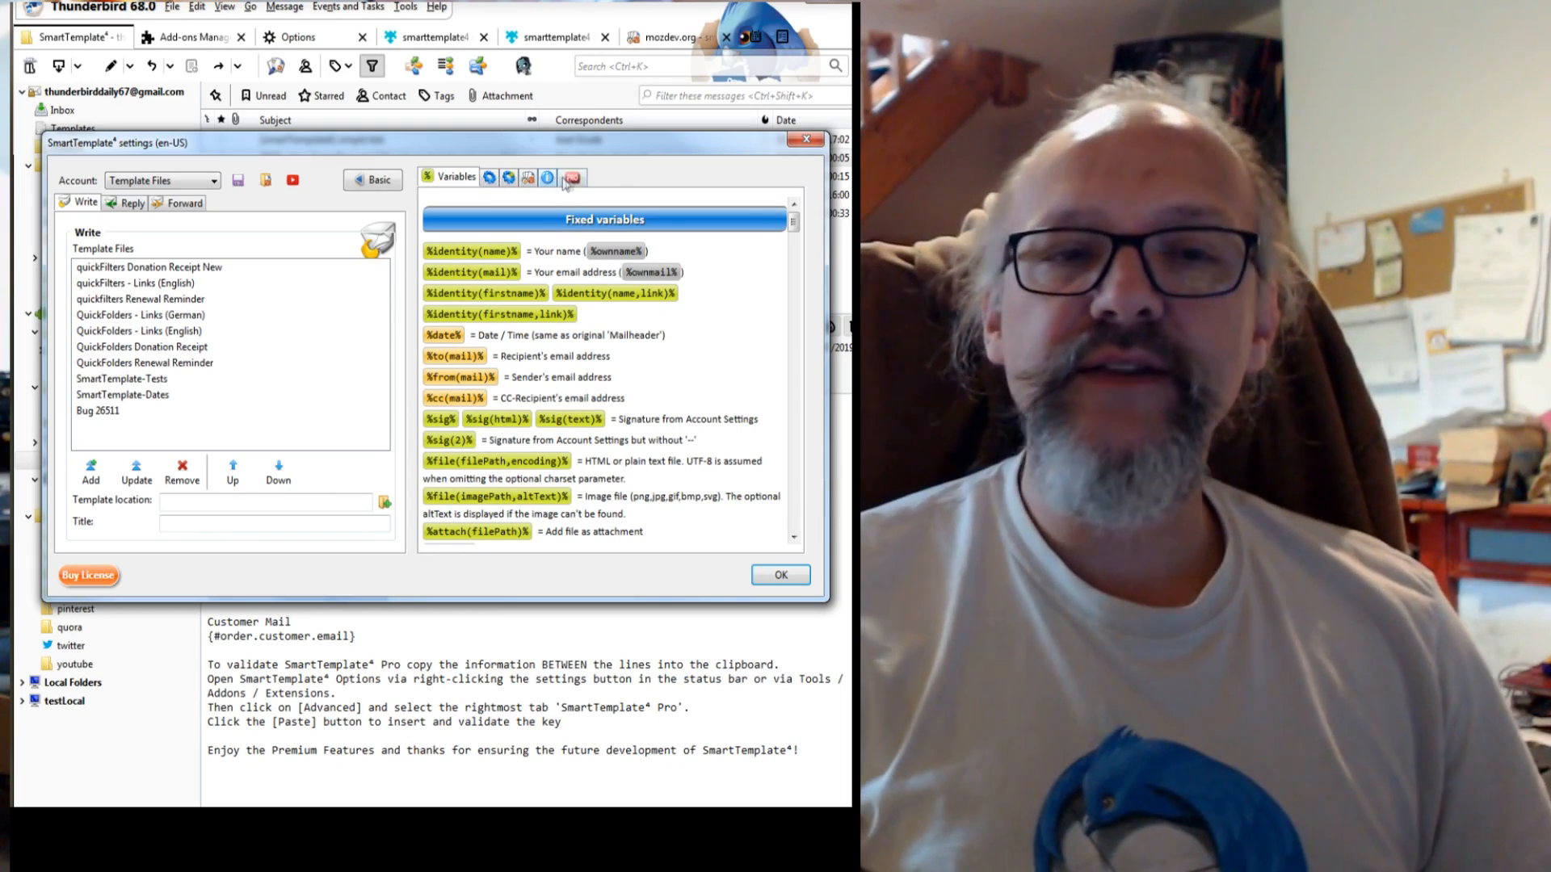
- Show the SmartTemplate⁴ License page and bring up the Buy License purchase window
left_click(572, 178)
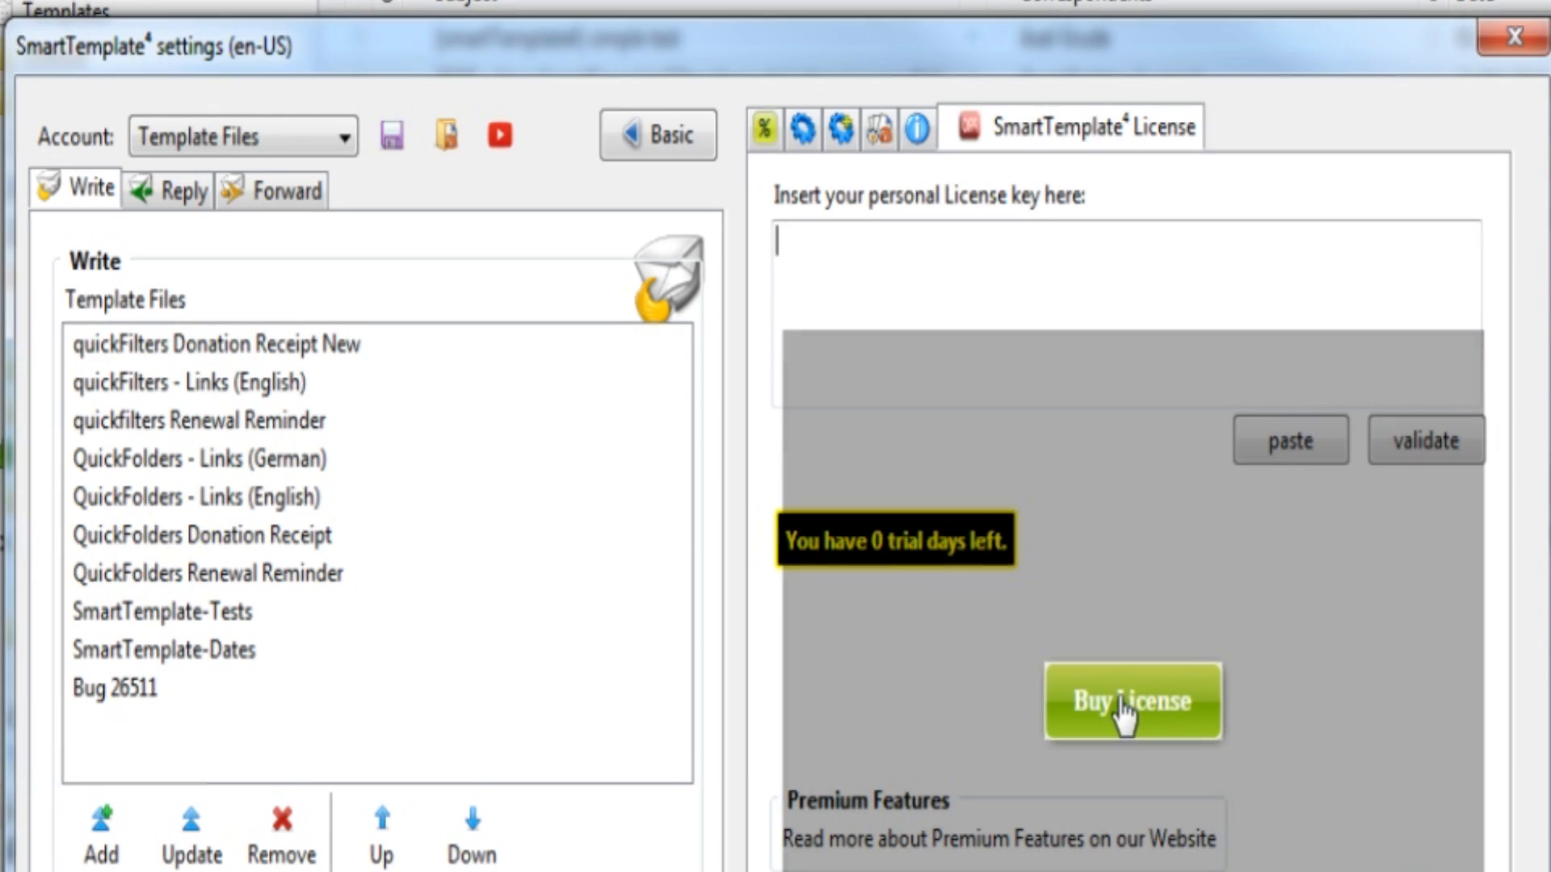
left_click(1131, 699)
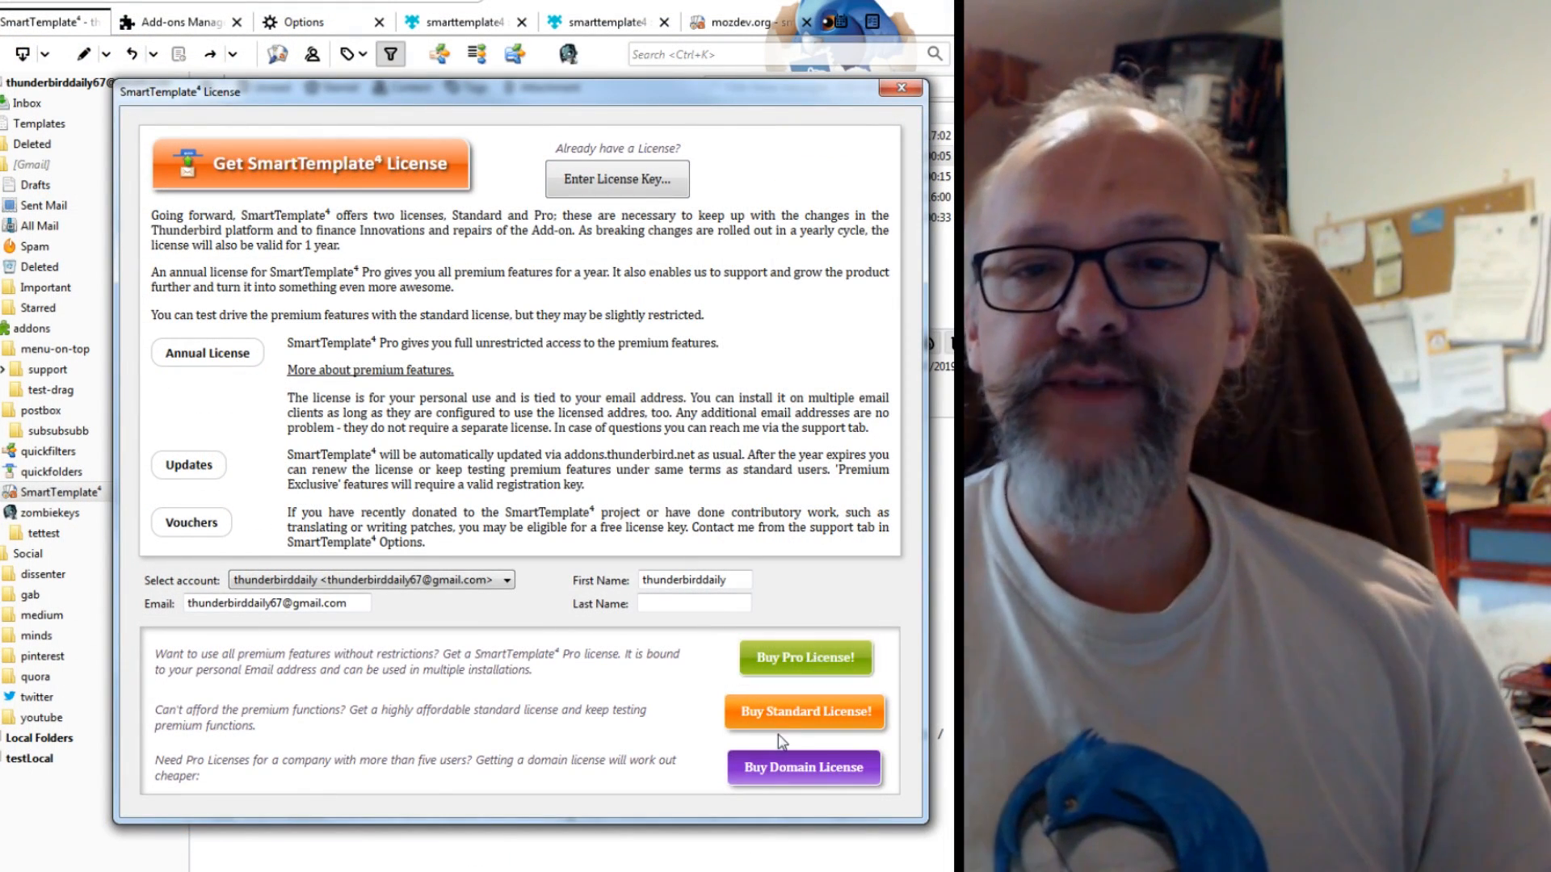
mouse_move(805, 712)
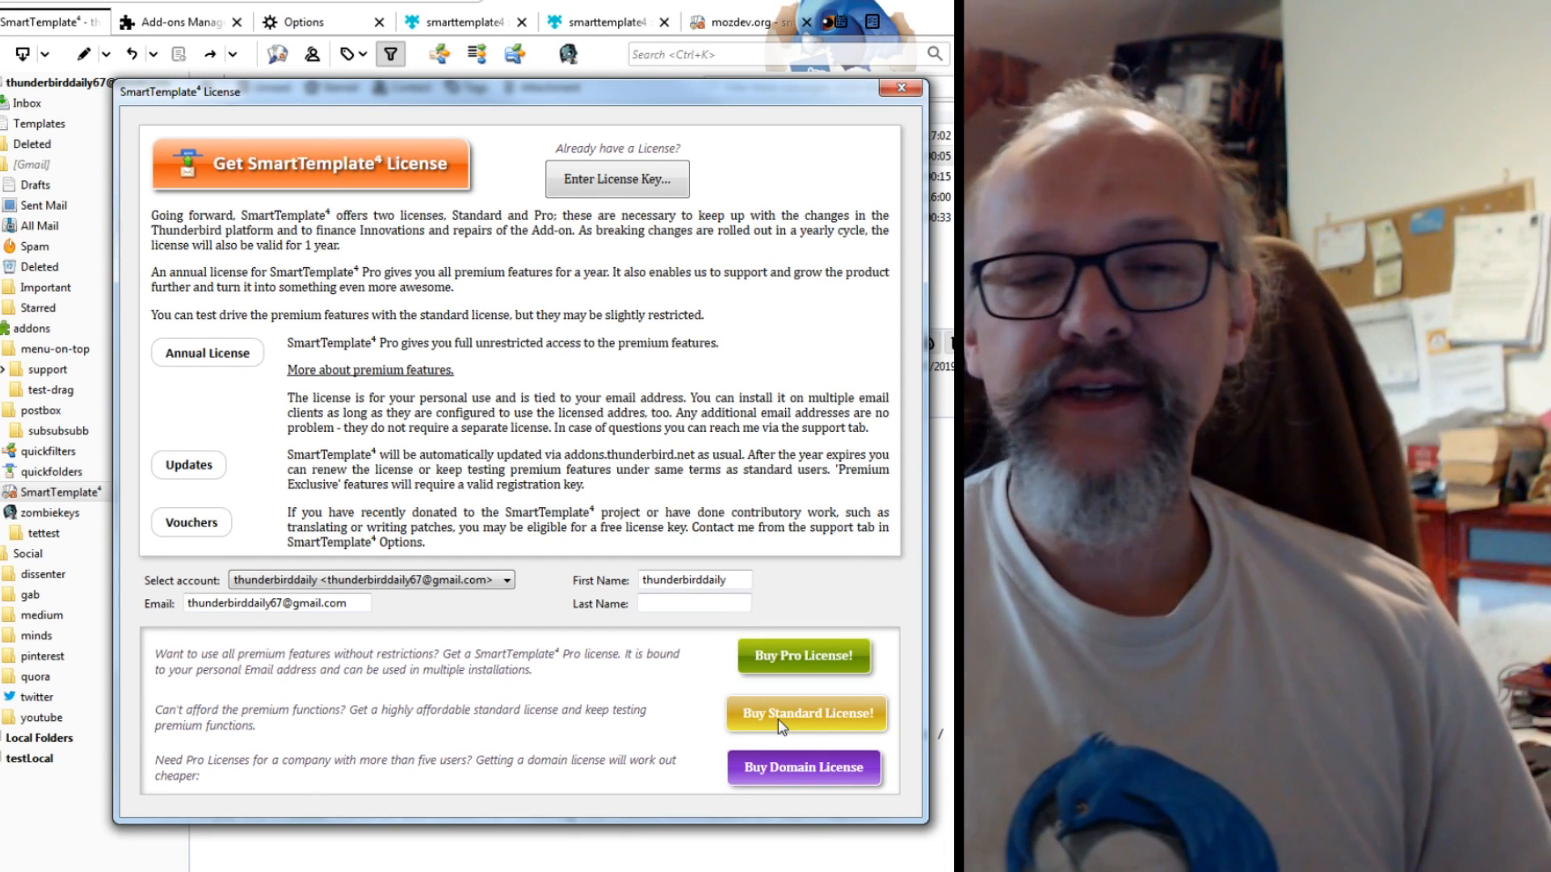
mouse_move(660, 708)
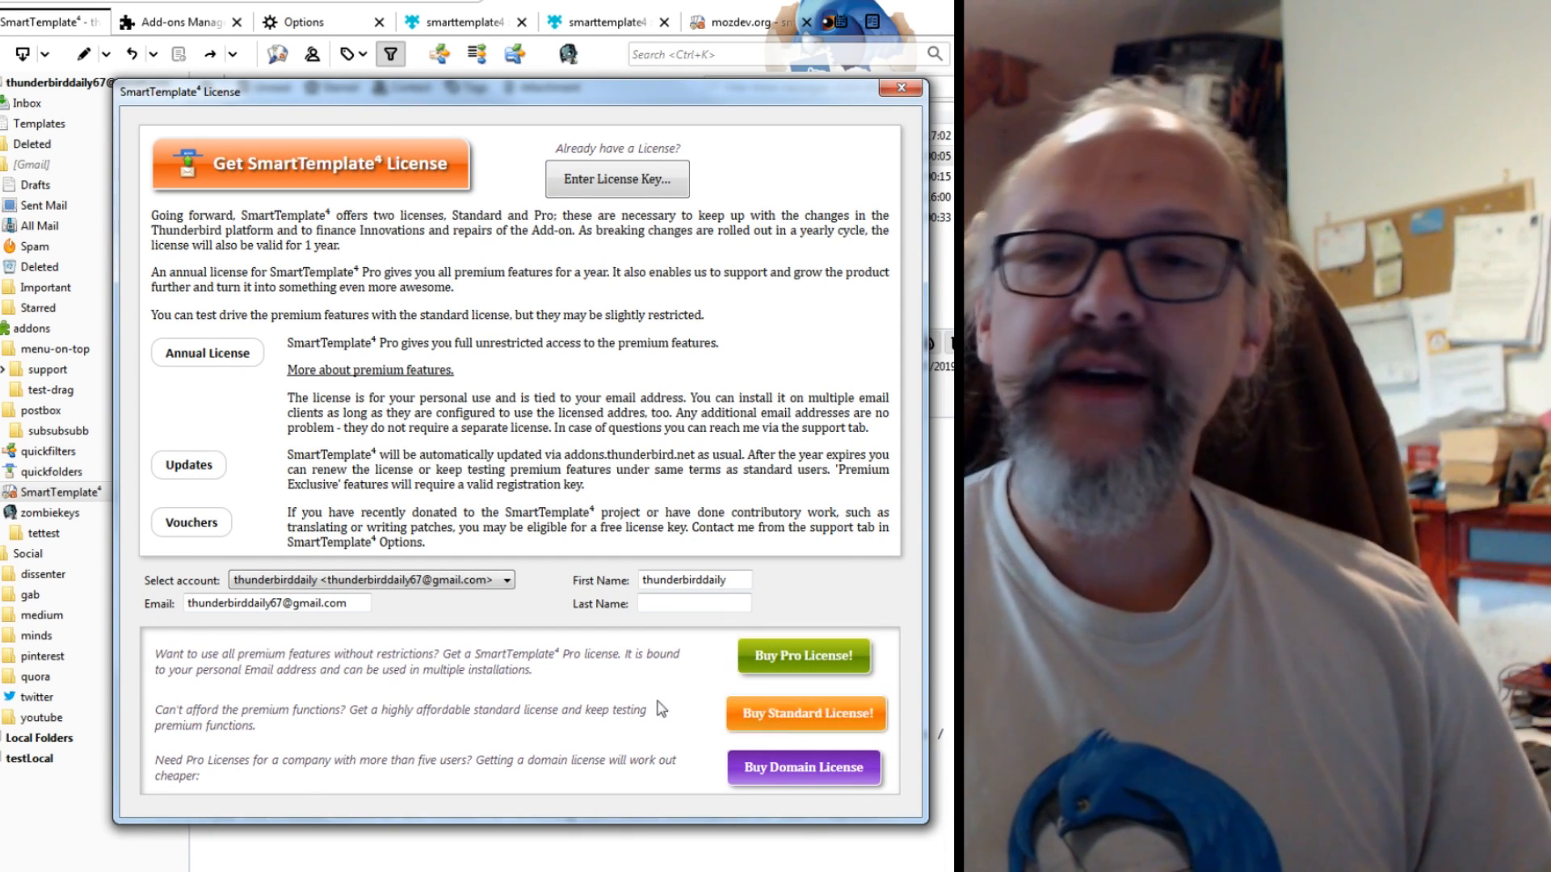